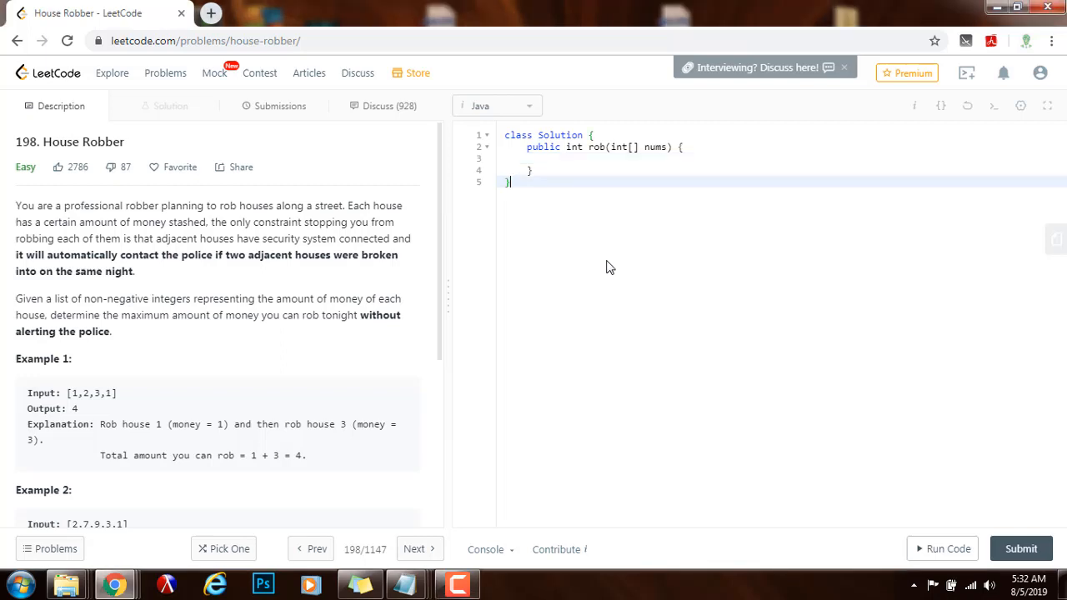
{"action": "mouse_move", "coordinate": [140, 187]}
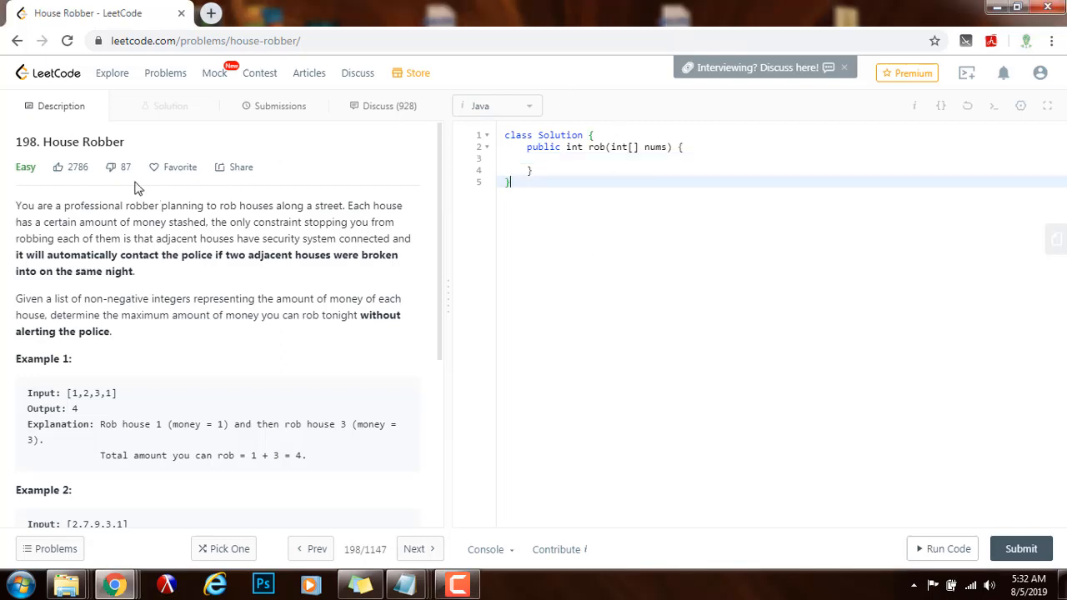
{"action": "mouse_move", "coordinate": [11, 222]}
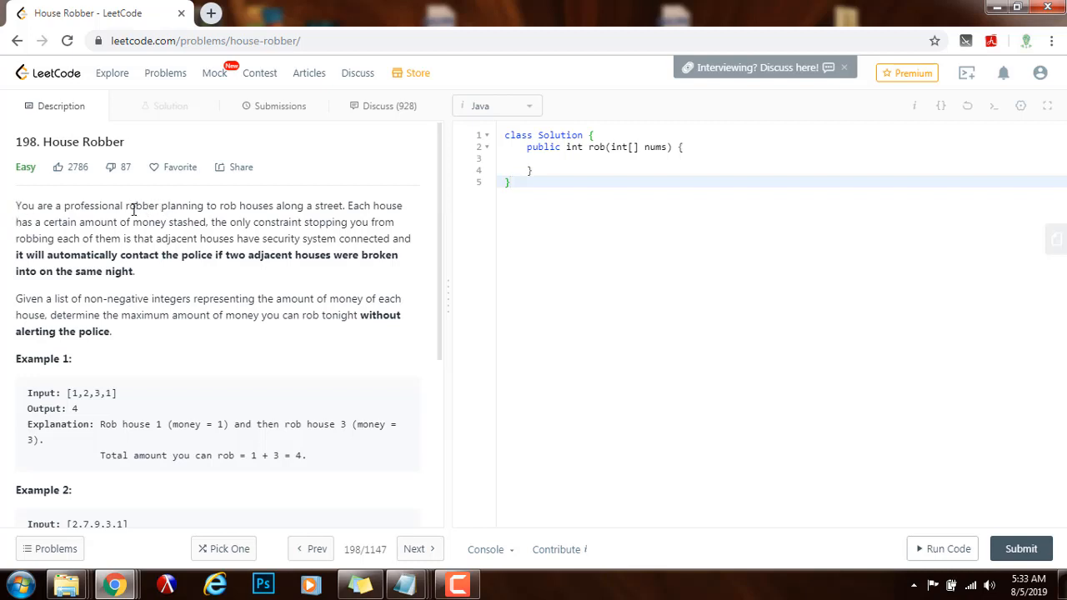
{"action": "mouse_move", "coordinate": [340, 218]}
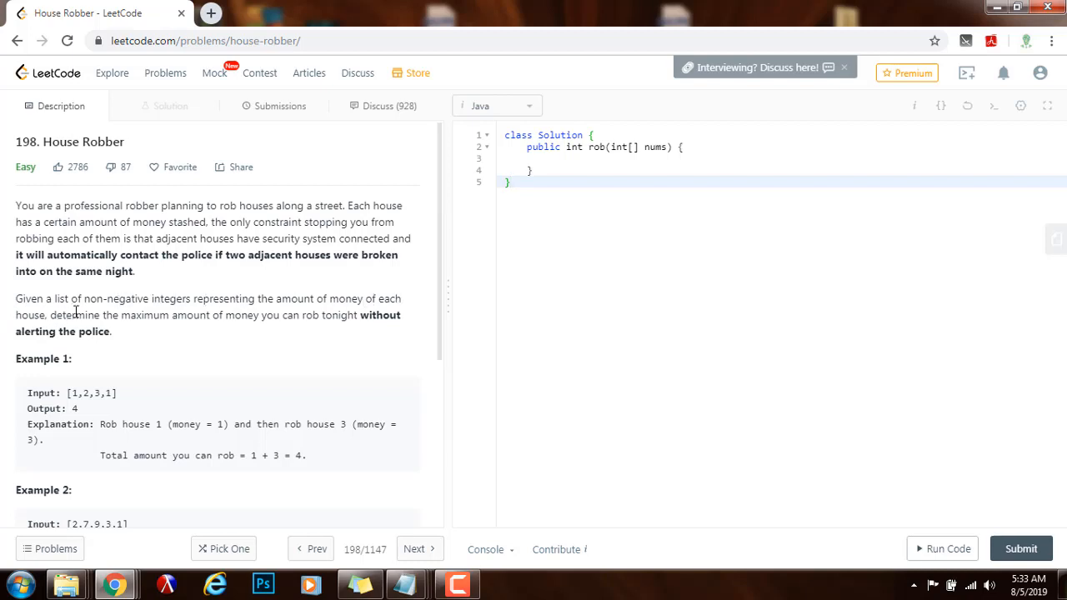
{"action": "mouse_move", "coordinate": [58, 315]}
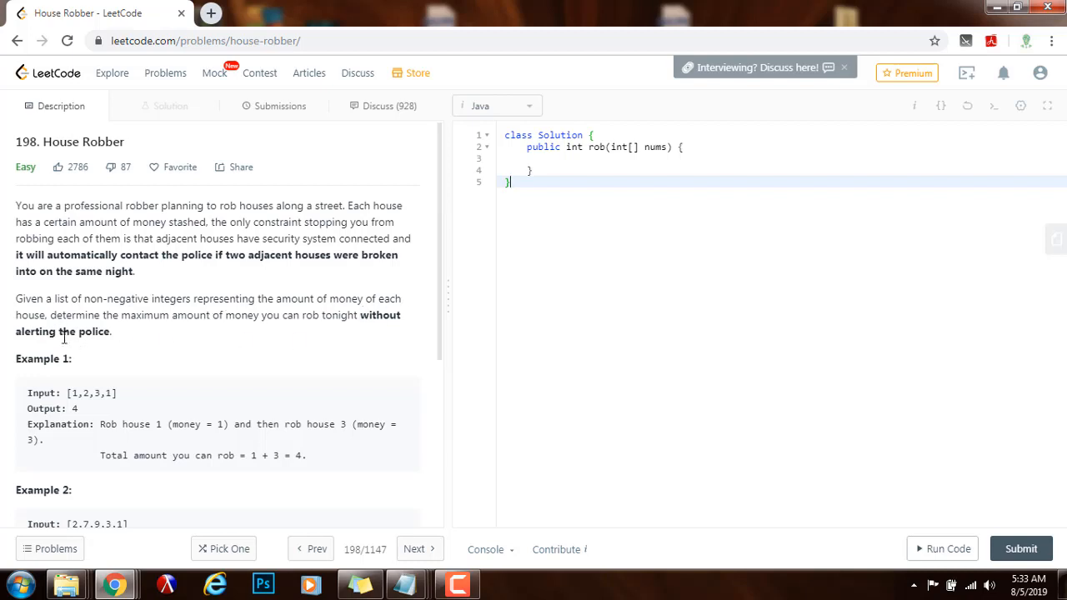
Read through the House Robber statement, highlighting the example inputs and the sentence describing what to compute.
{"action": "scroll", "scroll_direction": "down", "scroll_amount": 3}
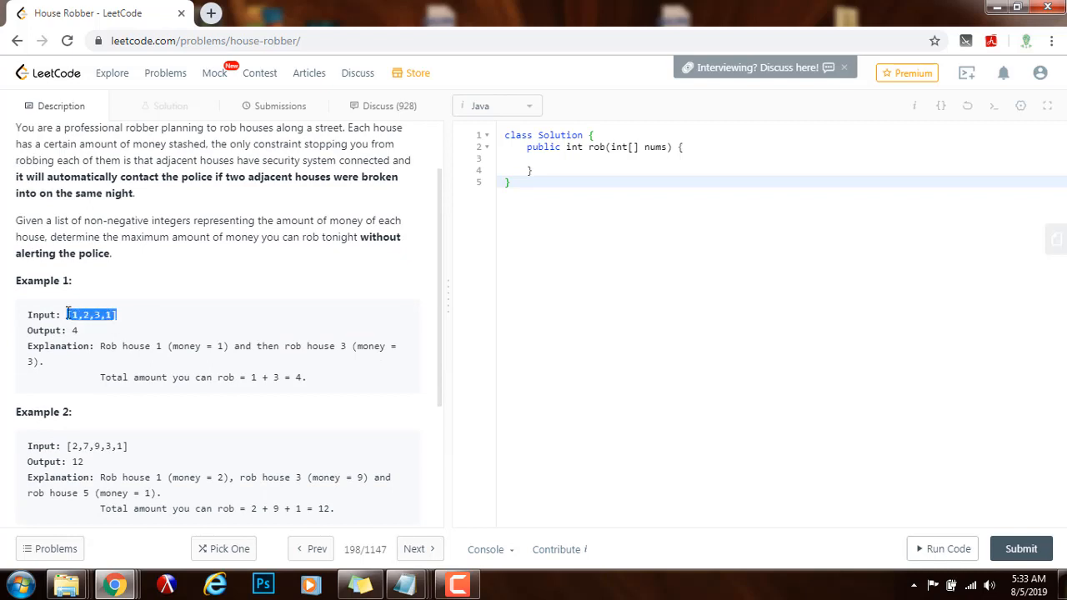
{"action": "left_click", "coordinate": [74, 329]}
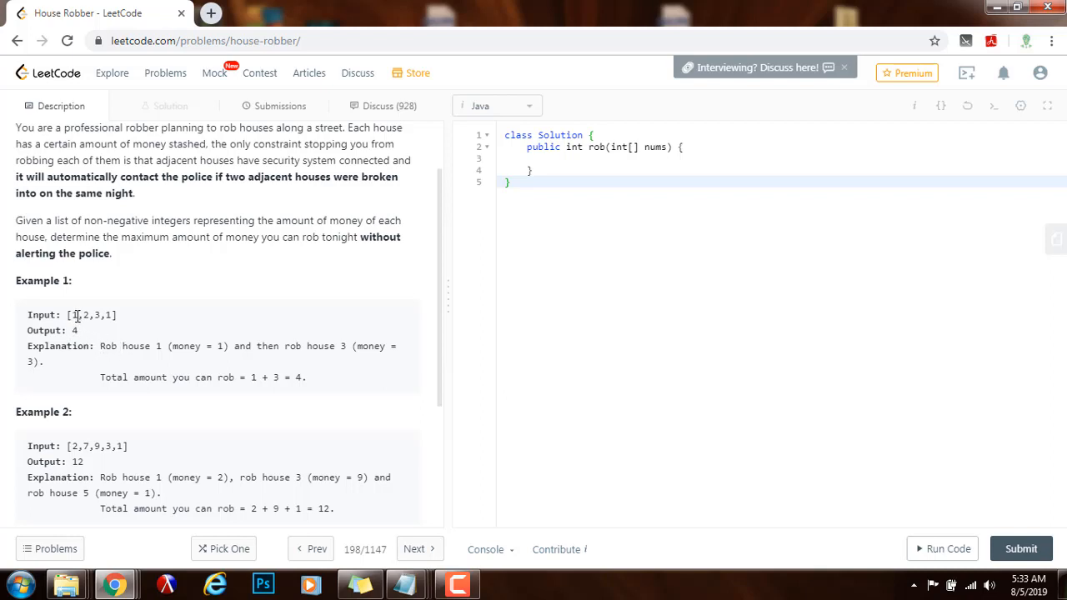
{"action": "double_click", "coordinate": [75, 315]}
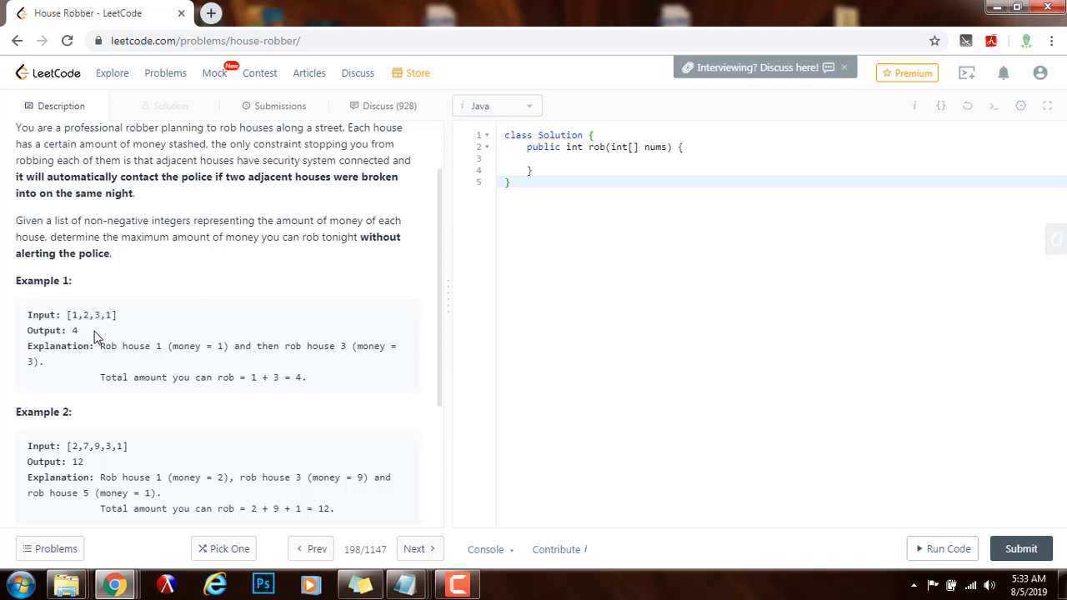
{"action": "scroll", "scroll_direction": "down", "scroll_amount": 3}
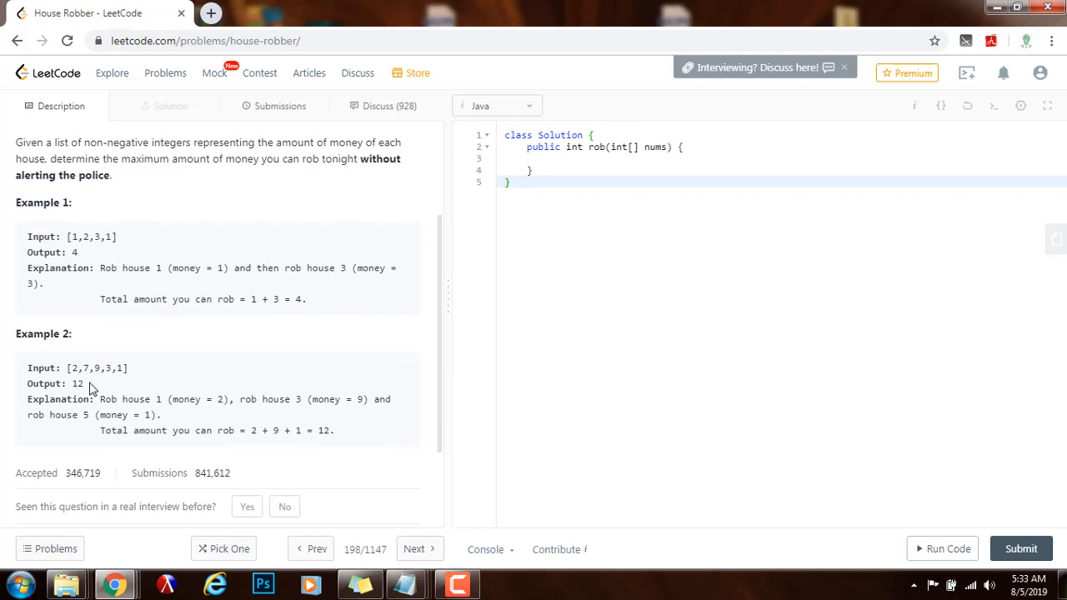
{"action": "double_click", "coordinate": [77, 383]}
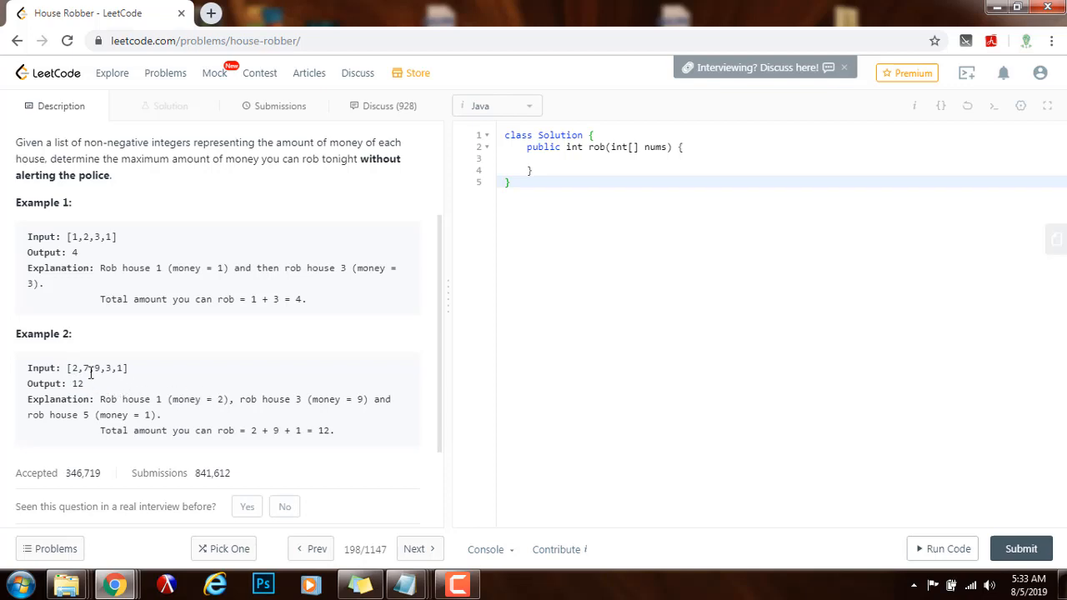
{"action": "double_click", "coordinate": [97, 368]}
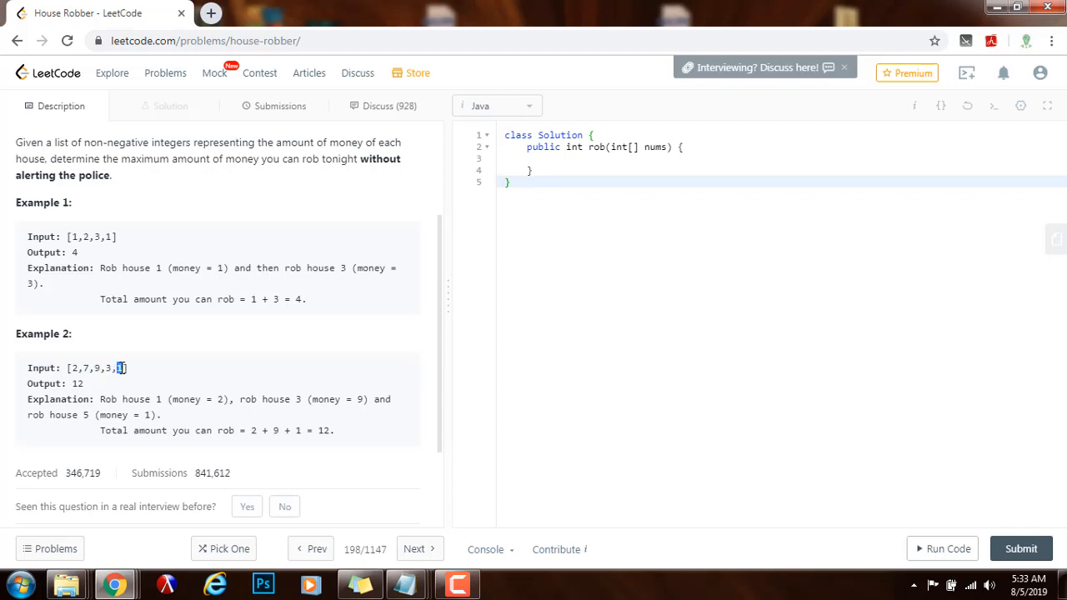
{"action": "scroll", "scroll_direction": "down", "scroll_amount": 3}
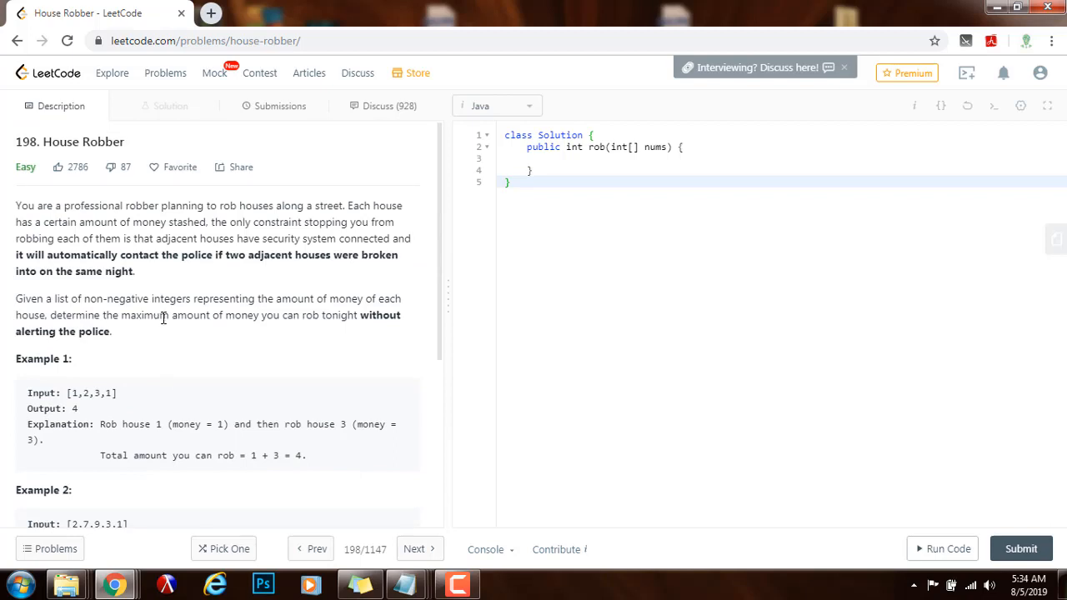
{"action": "double_click", "coordinate": [100, 330]}
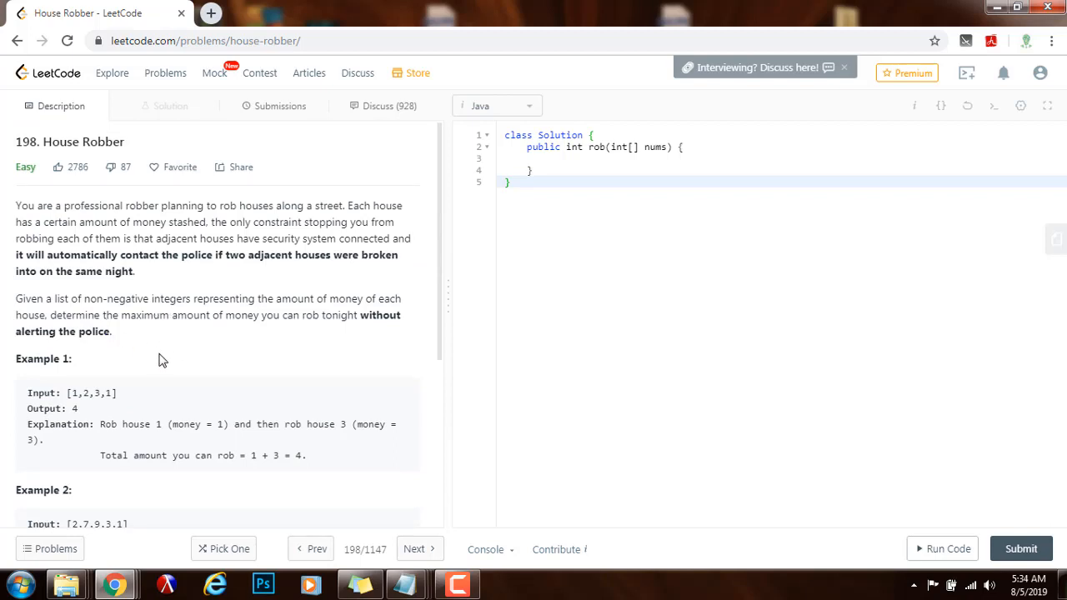
{"action": "mouse_move", "coordinate": [137, 340]}
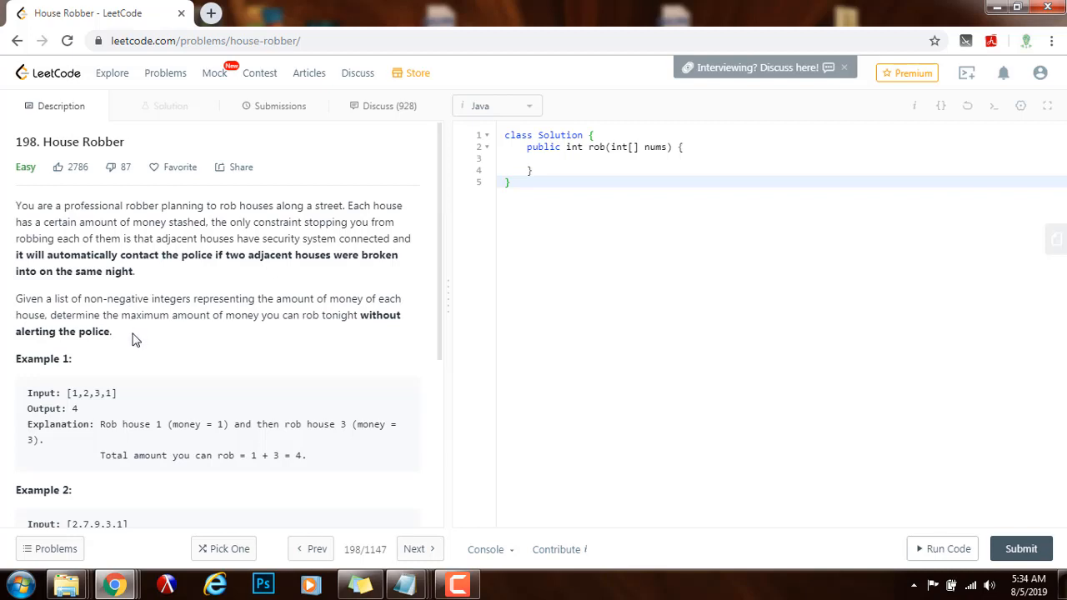
{"action": "left_click_drag", "start_coordinate": [16, 298], "coordinate": [109, 330]}
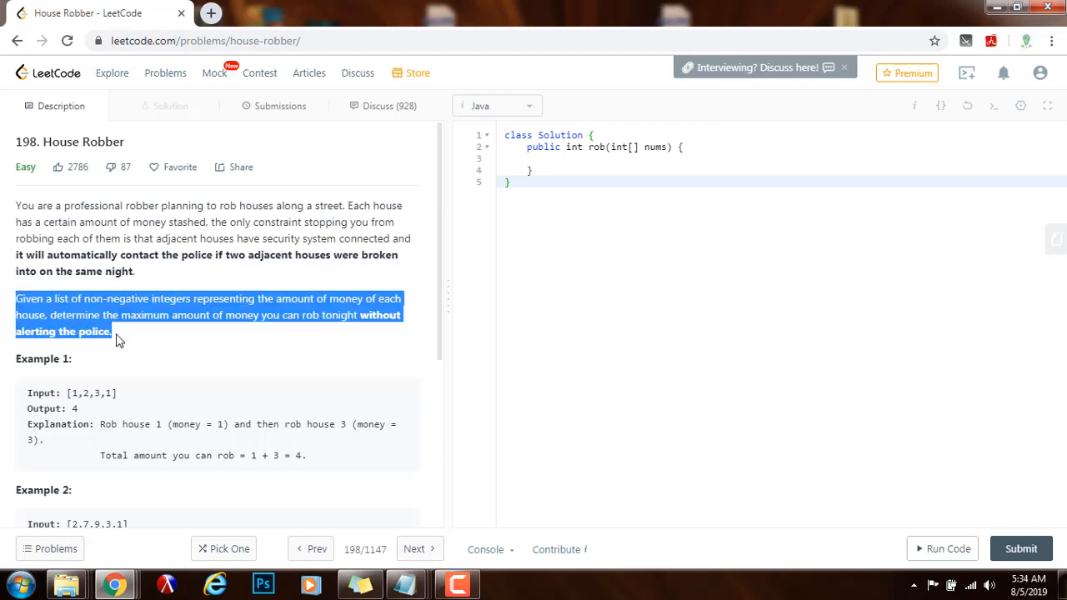
{"action": "left_click", "coordinate": [175, 350]}
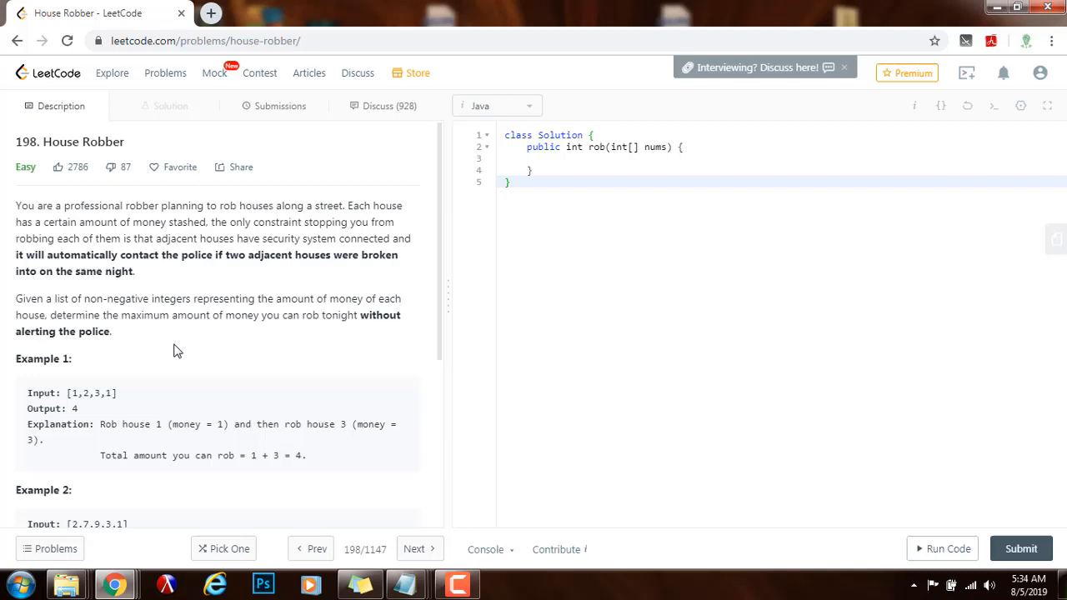
{"action": "mouse_move", "coordinate": [80, 392]}
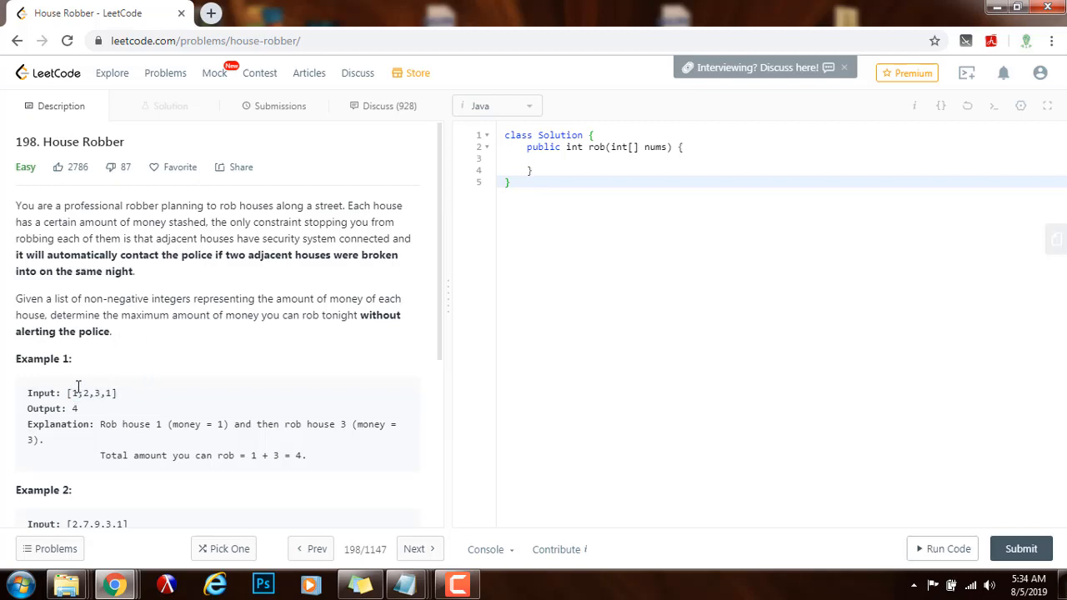
{"action": "mouse_move", "coordinate": [113, 392]}
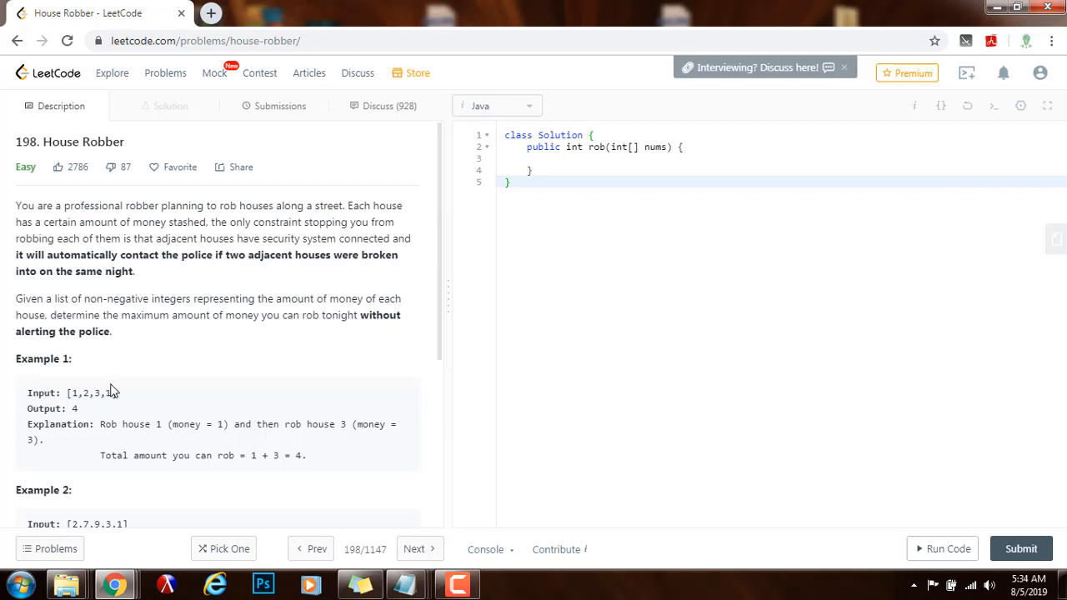
{"action": "mouse_move", "coordinate": [125, 340]}
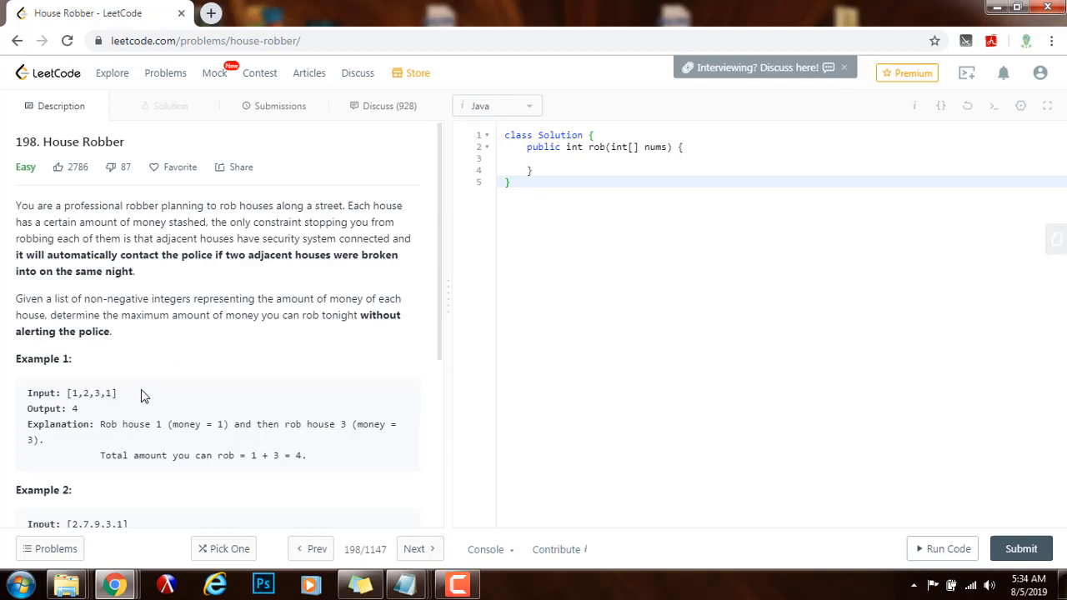
{"action": "scroll", "scroll_direction": "down", "scroll_amount": 3}
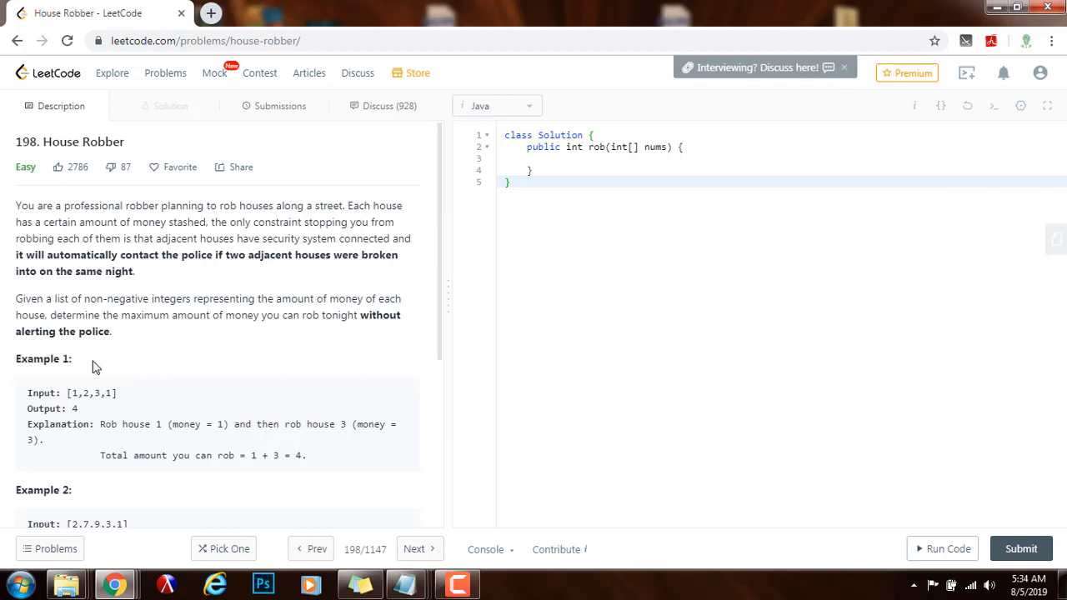
{"action": "mouse_move", "coordinate": [116, 377]}
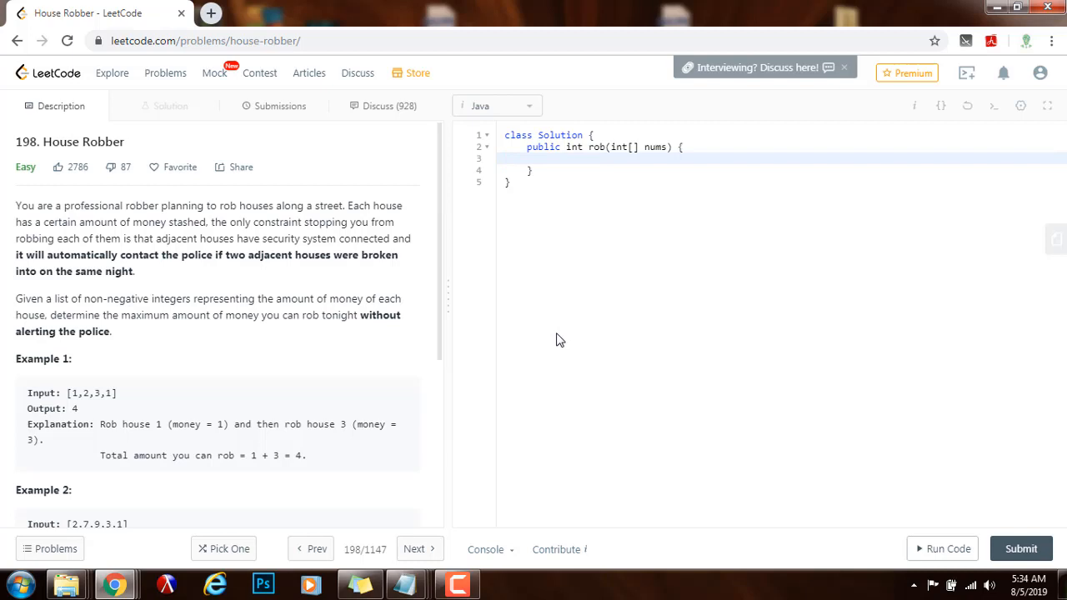
Declare the int robEven and robOdd accumulators initialized to 0.
{"action": "type", "text": "int"}
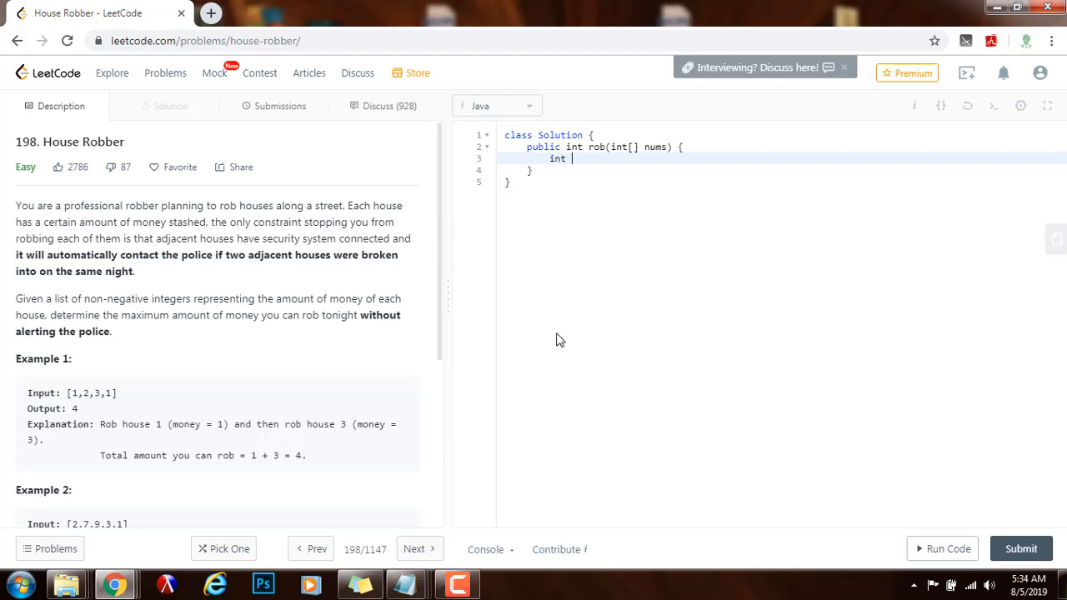
{"action": "type", "text": "robOdd"}
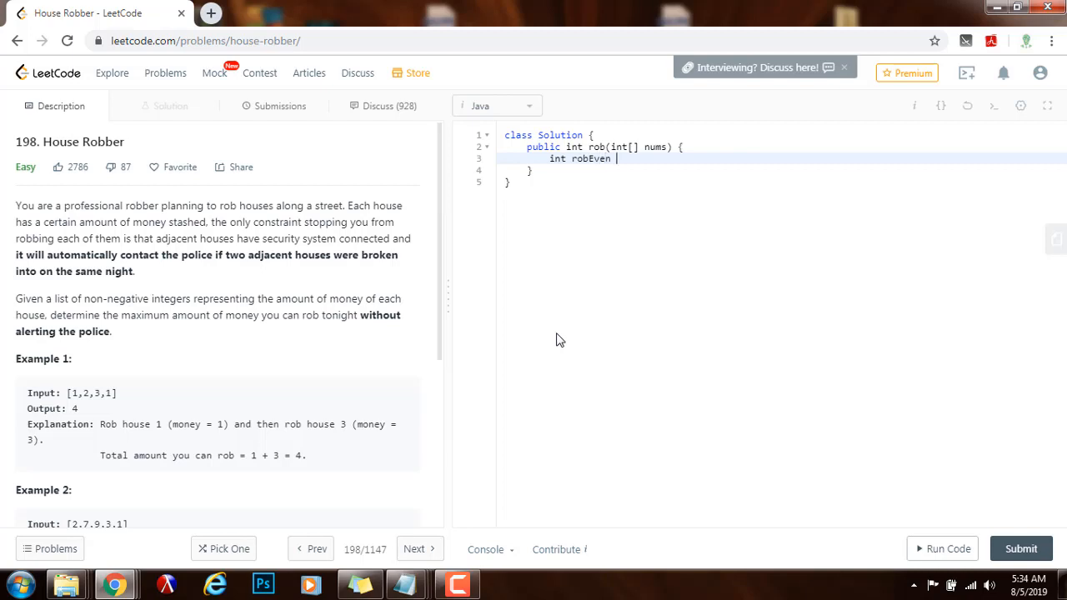
{"action": "type", "text": "= 0,"}
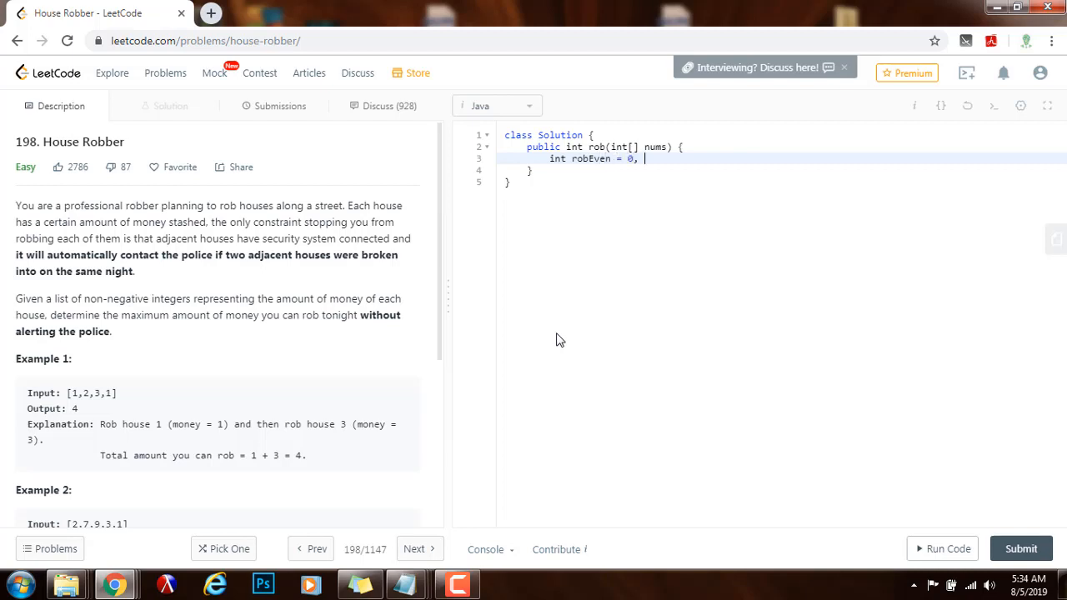
{"action": "type", "text": "robOdd"}
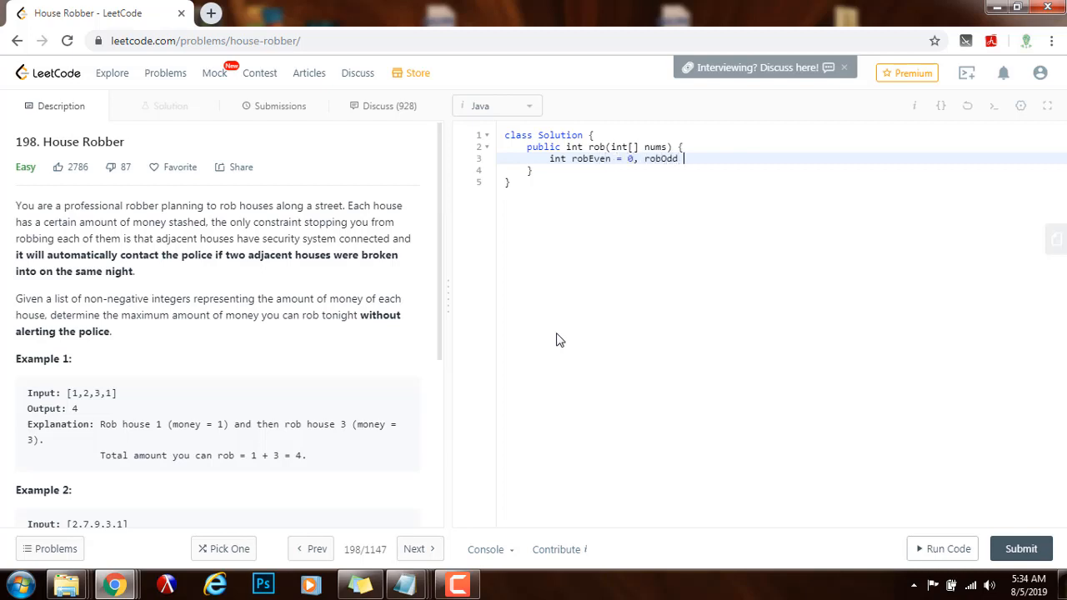
{"action": "type", "text": "= 0;"}
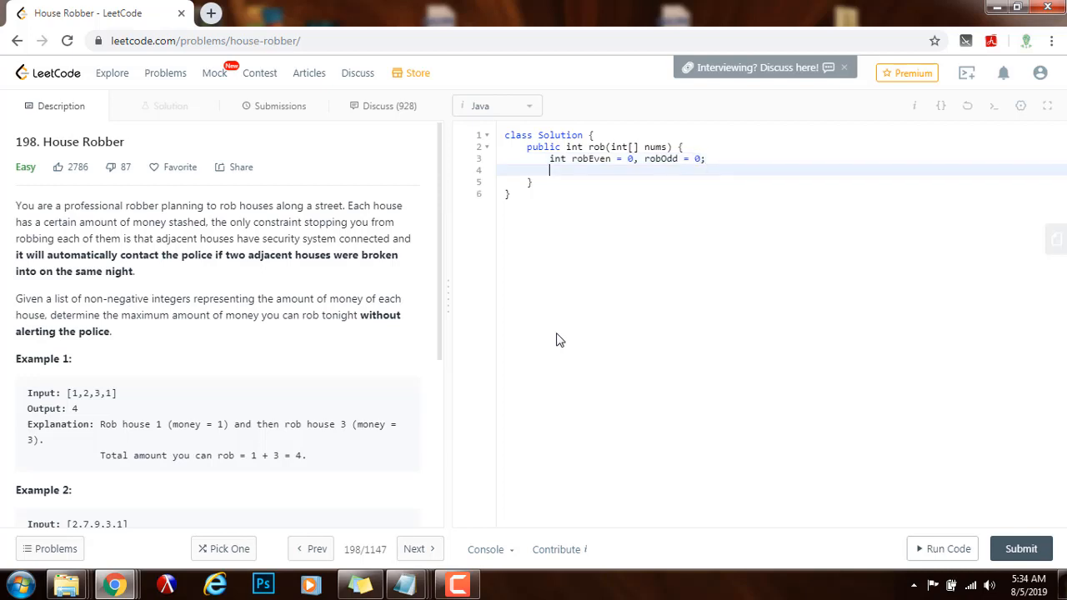
Write for (int i = 0; i < nums.length; ++i) containing an if (i % 2 == 0) / else branch.
{"action": "type", "text": "for (int i = 0"}
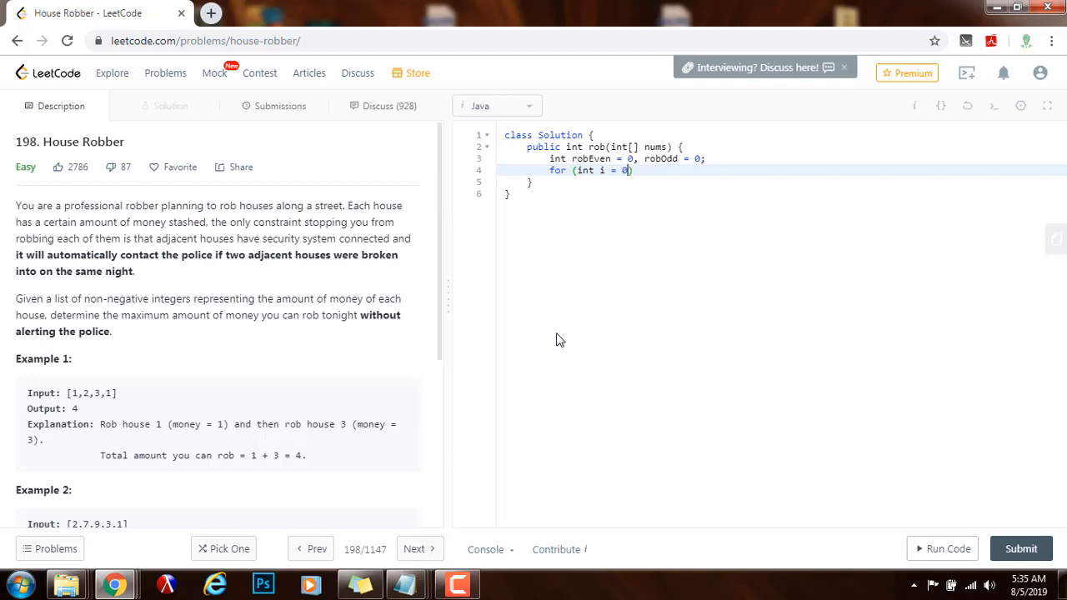
{"action": "type", "text": "; i < nums.le"}
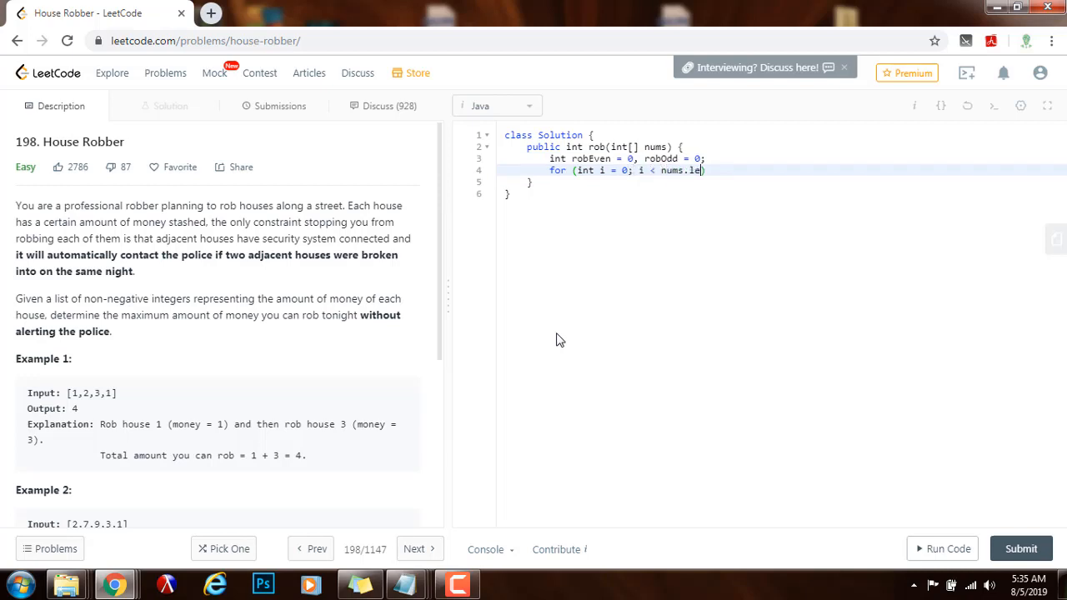
{"action": "type", "text": "ngth; ++i)"}
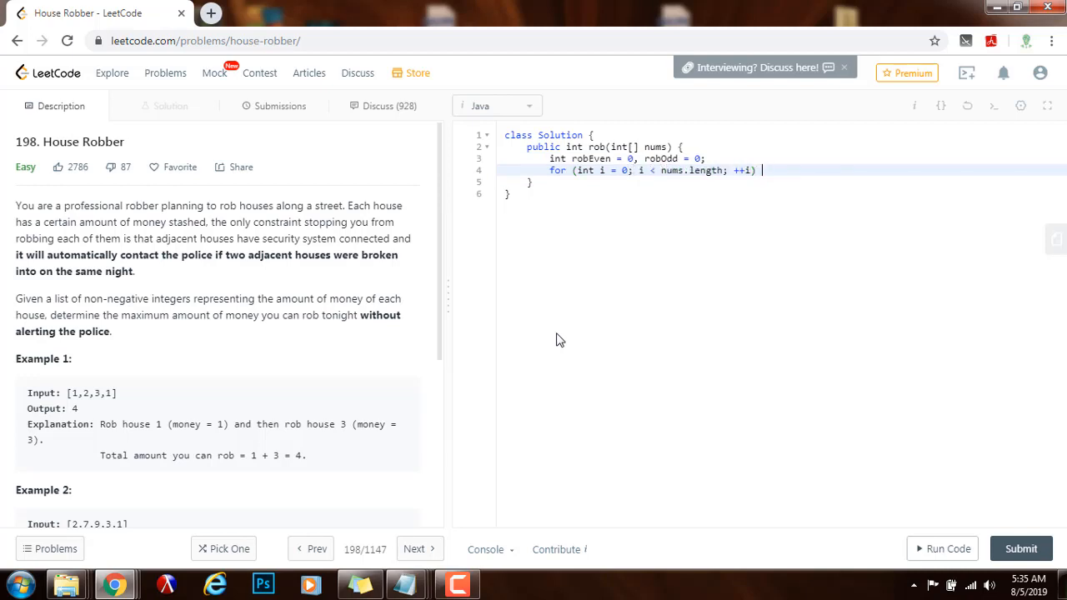
{"action": "type", "text": "{"}
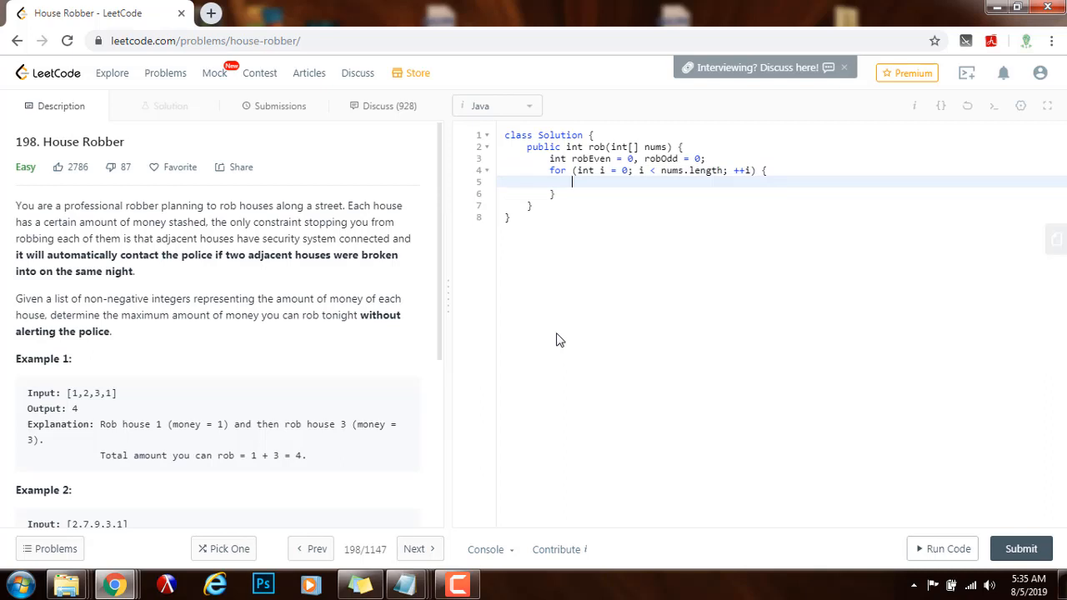
{"action": "type", "text": "if (i % )"}
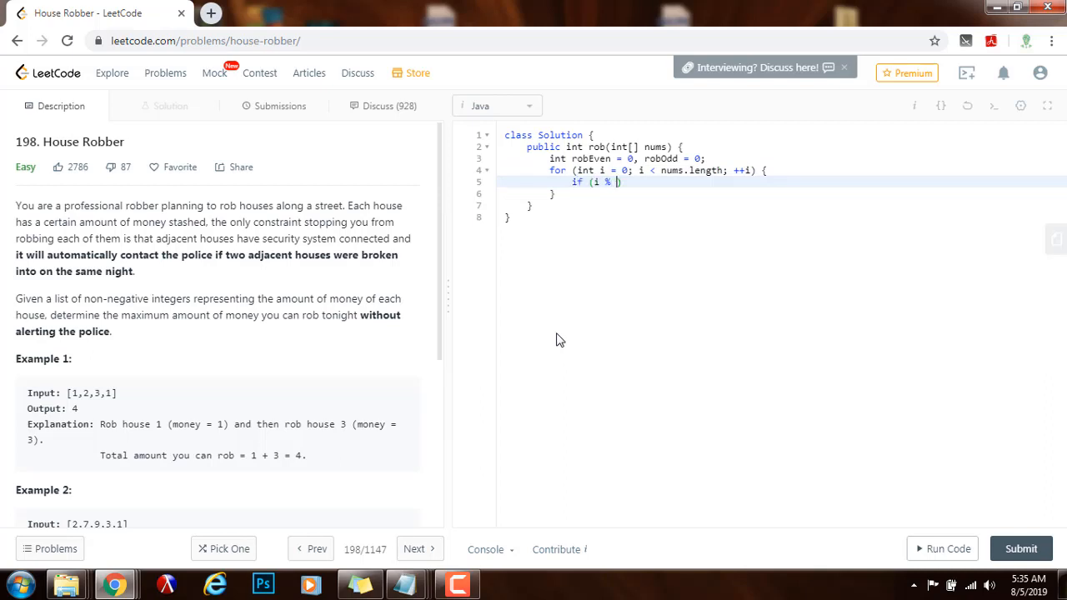
{"action": "type", "text": "2 == 0"}
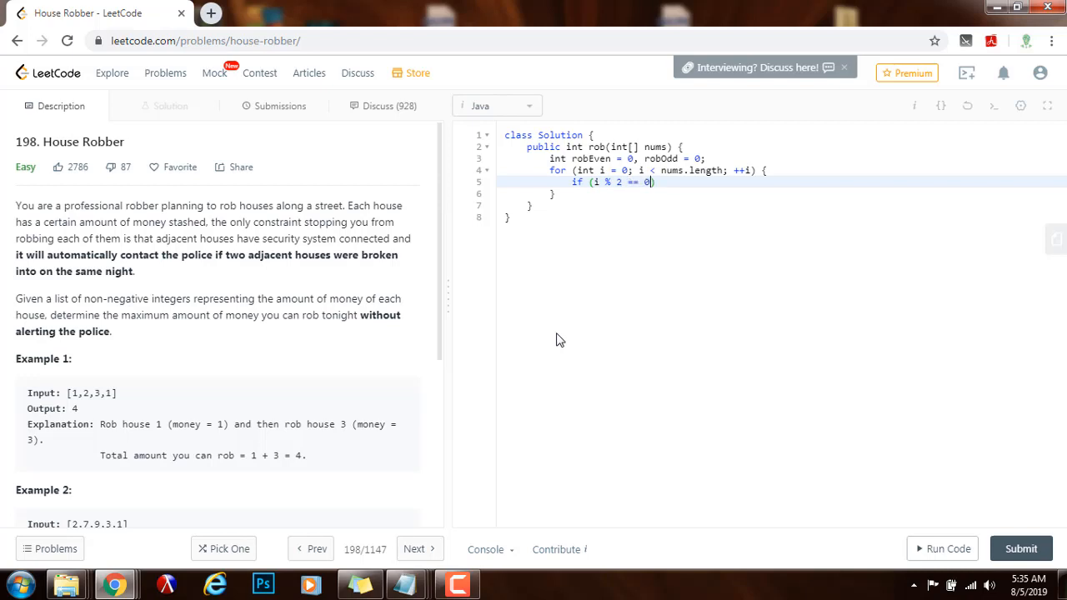
{"action": "type", "text": "{"}
{"action": "type", "text": "} else"}
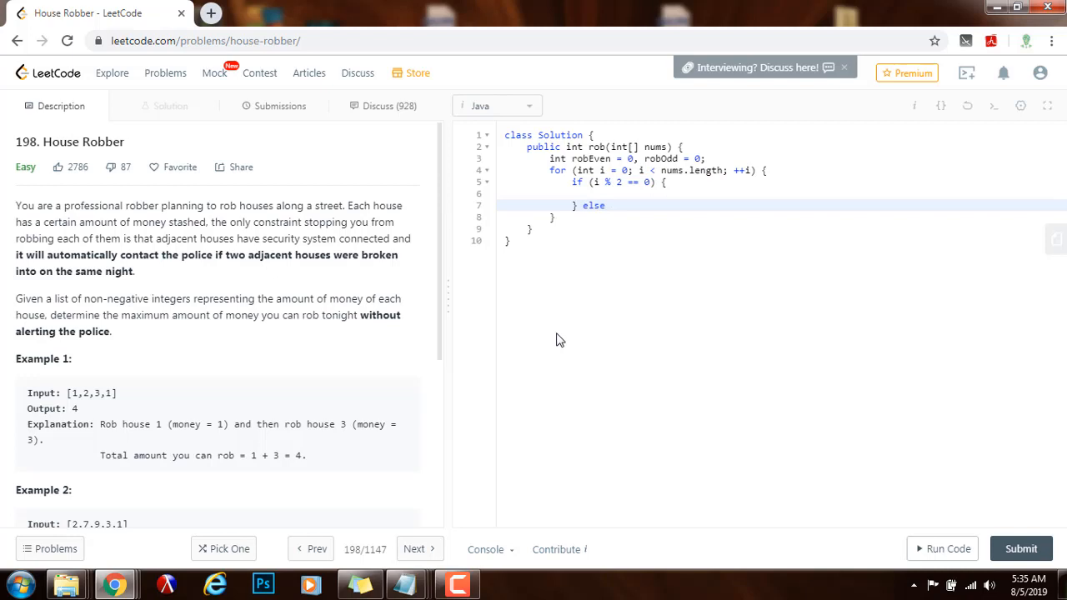
{"action": "type", "text": "{"}
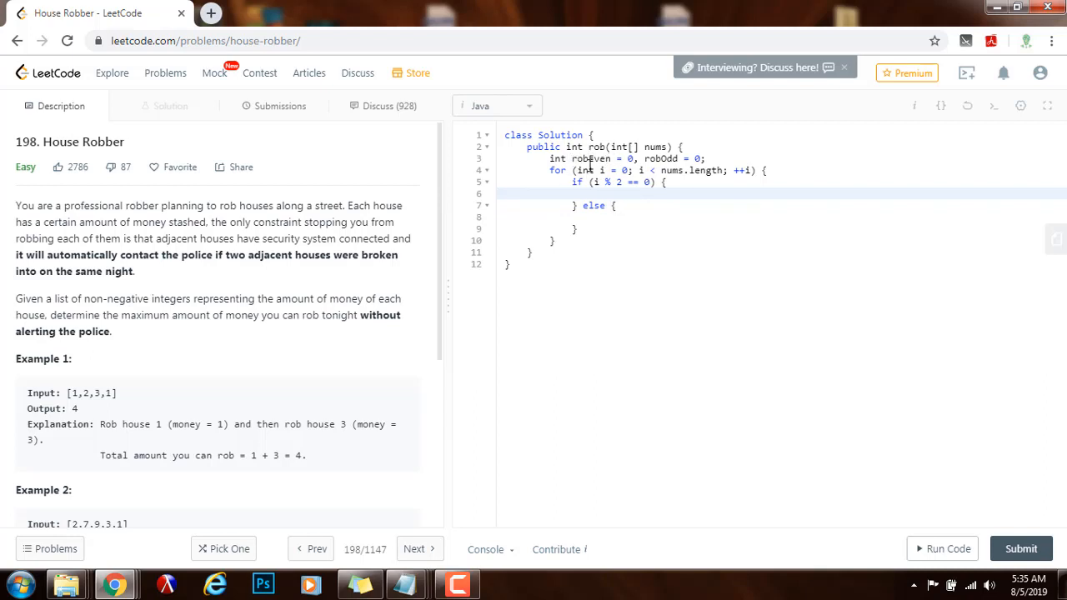
In the even branch set robEven = Math.max(robEven + nums[i], robOdd); and begin the robOdd assignment.
{"action": "type", "text": "robEven = Math"}
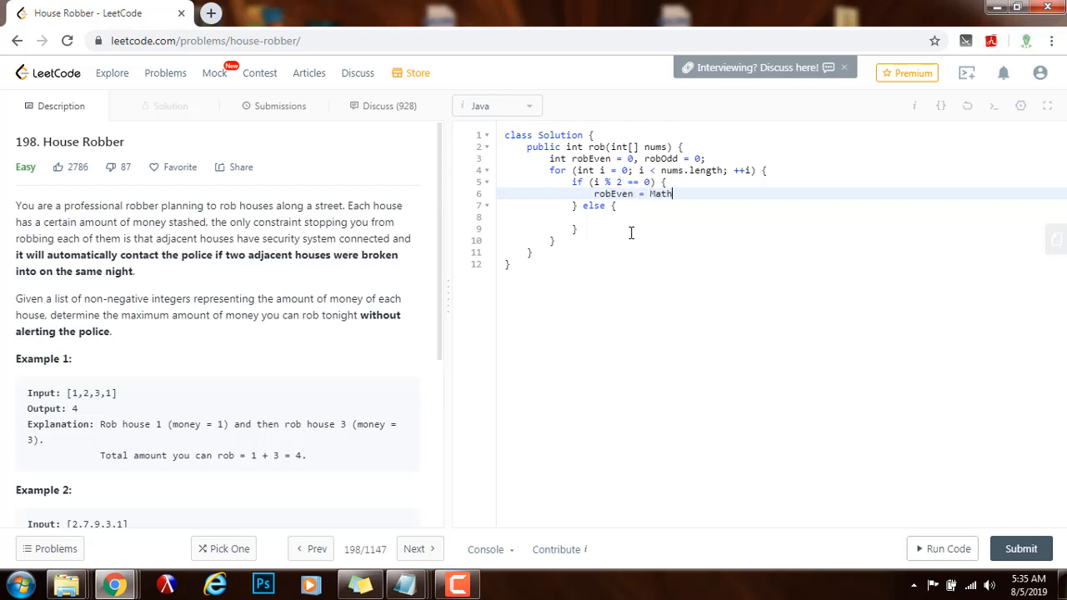
{"action": "type", "text": ".max(robEven + nums[i],"}
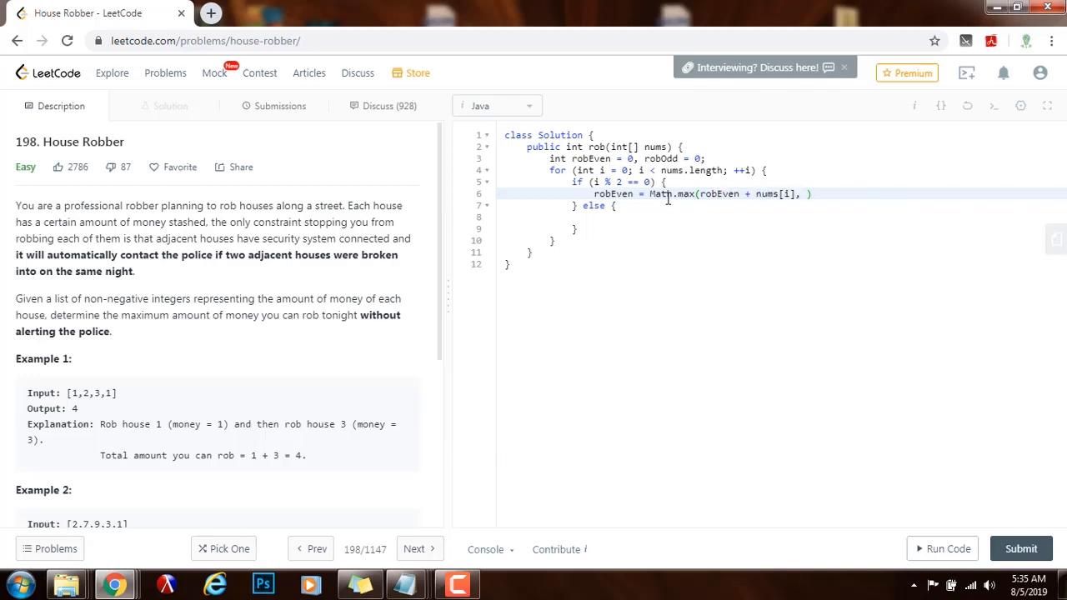
{"action": "double_click", "coordinate": [775, 194]}
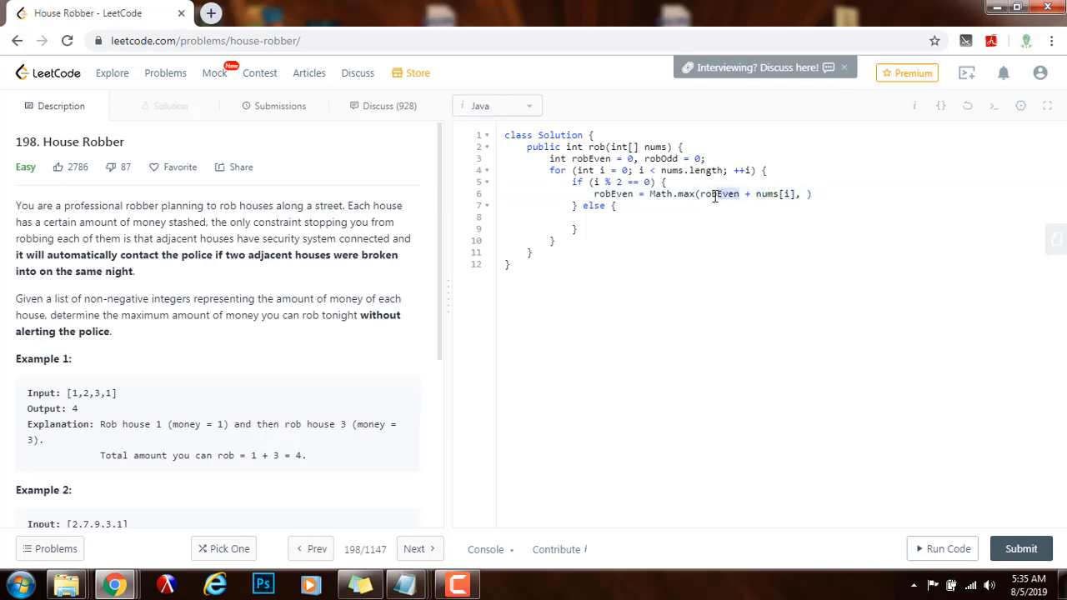
{"action": "double_click", "coordinate": [719, 193]}
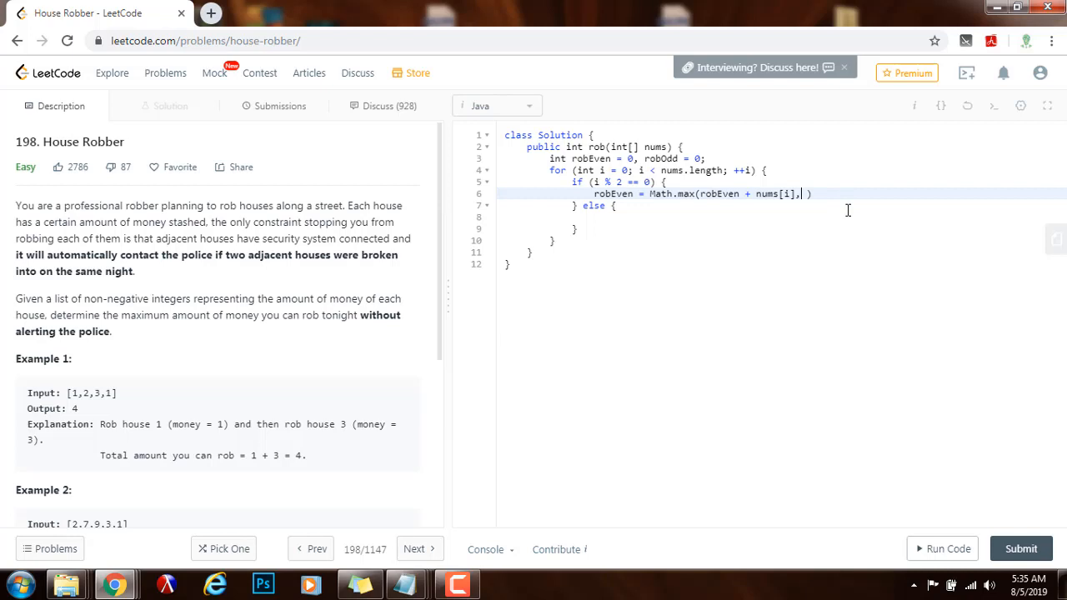
{"action": "type", "text": "robOdd"}
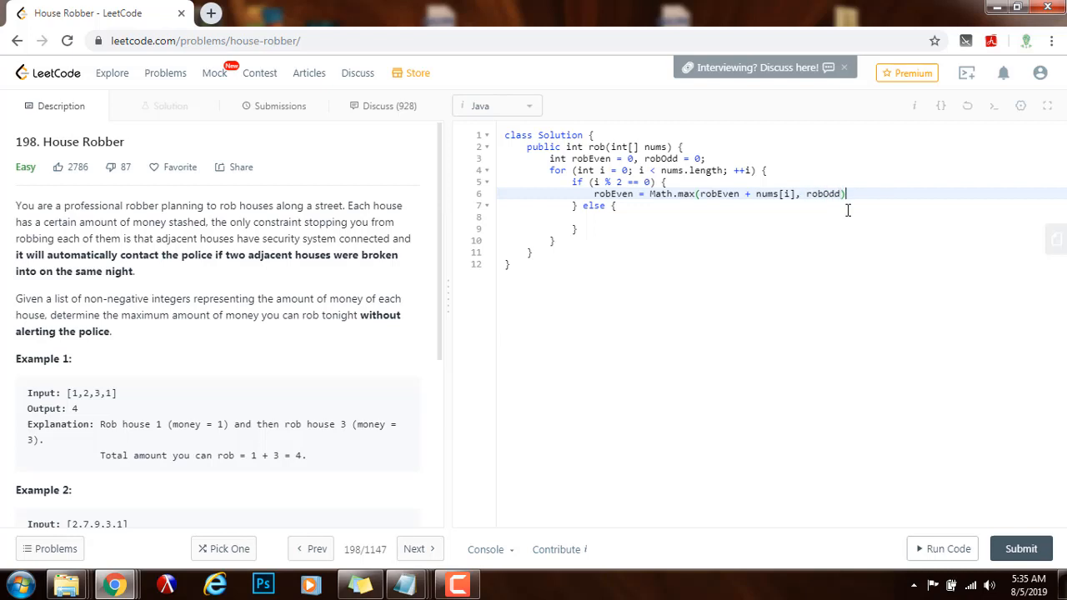
{"action": "type", "text": ";"}
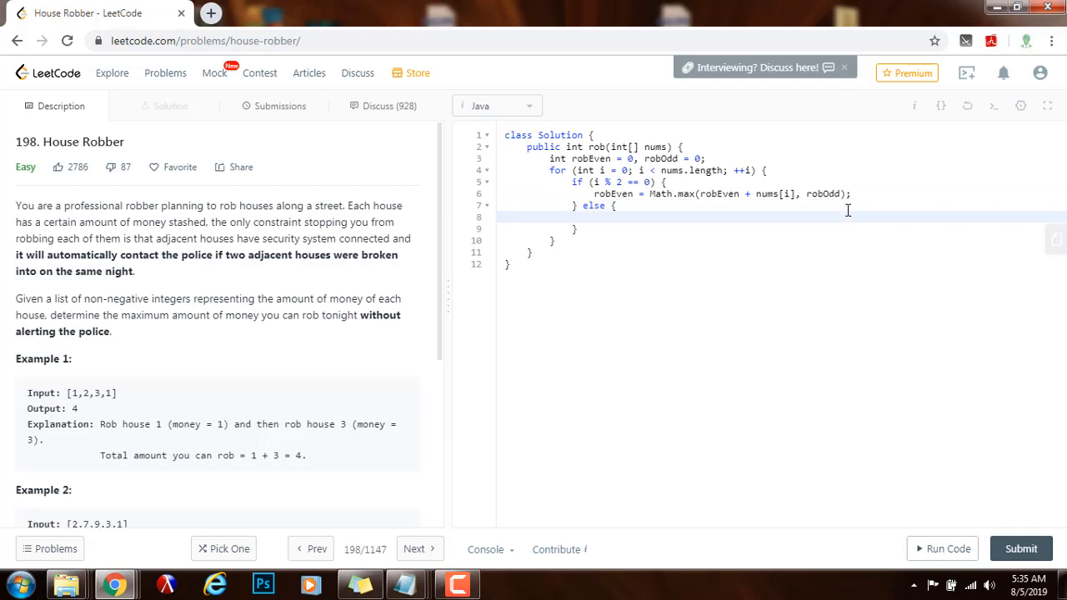
{"action": "type", "text": "robOdd ="}
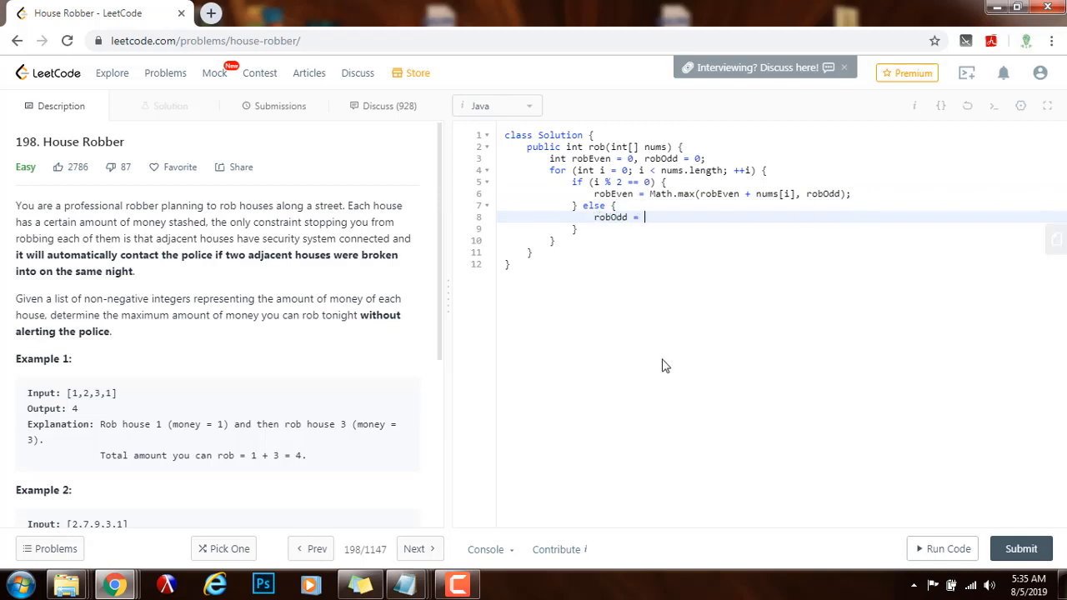
In the else branch set robOdd = Math.max(robOdd + nums[i], robEven); and begin the return line.
{"action": "type", "text": "Math.max("}
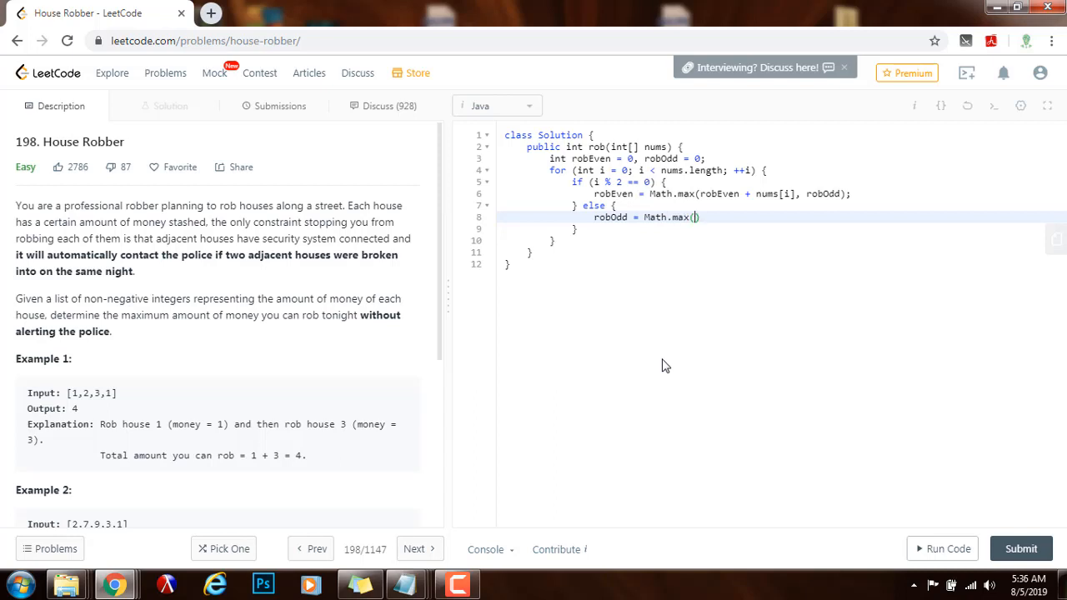
{"action": "type", "text": "robOdd +"}
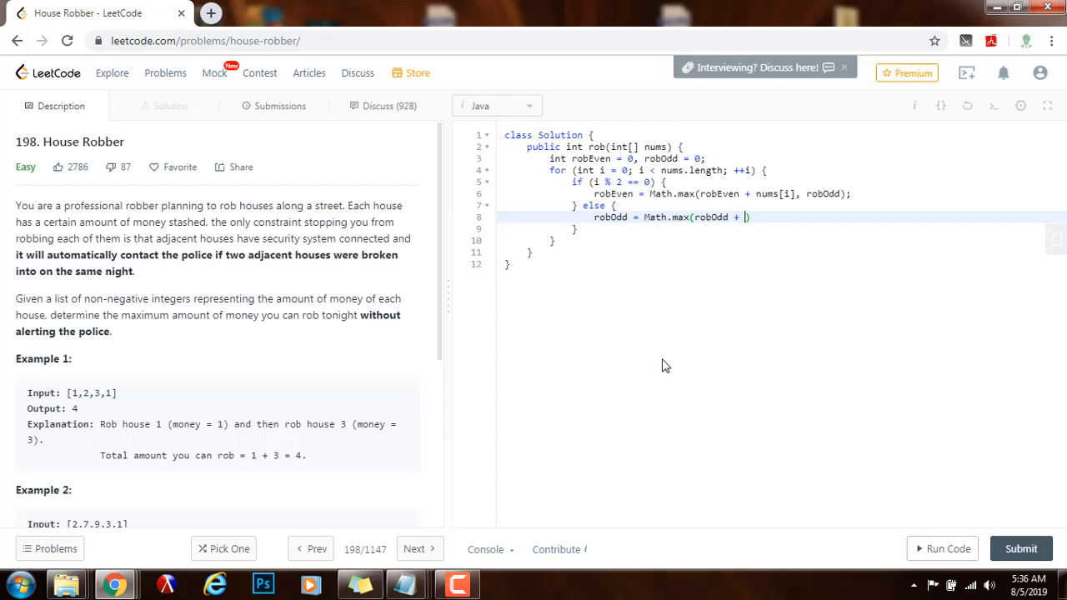
{"action": "type", "text": "nums[i]"}
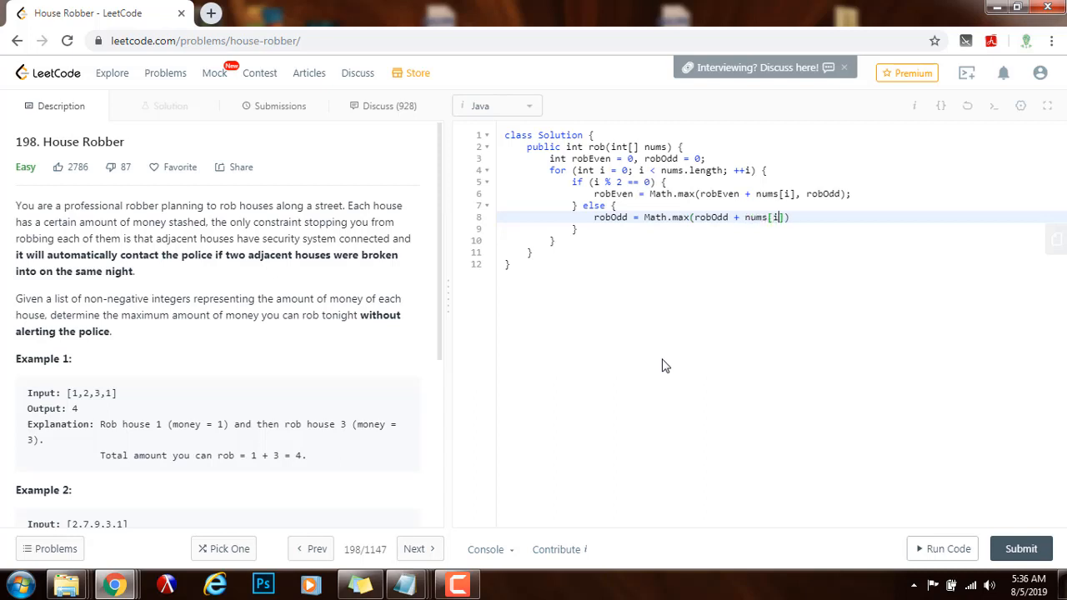
{"action": "type", "text": ","}
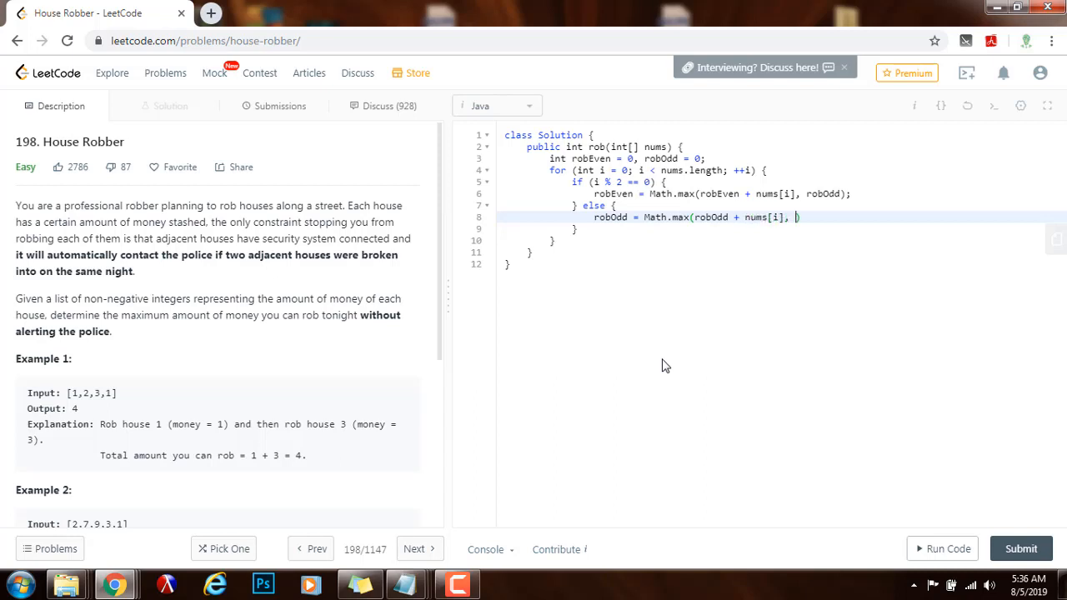
{"action": "type", "text": "robEven"}
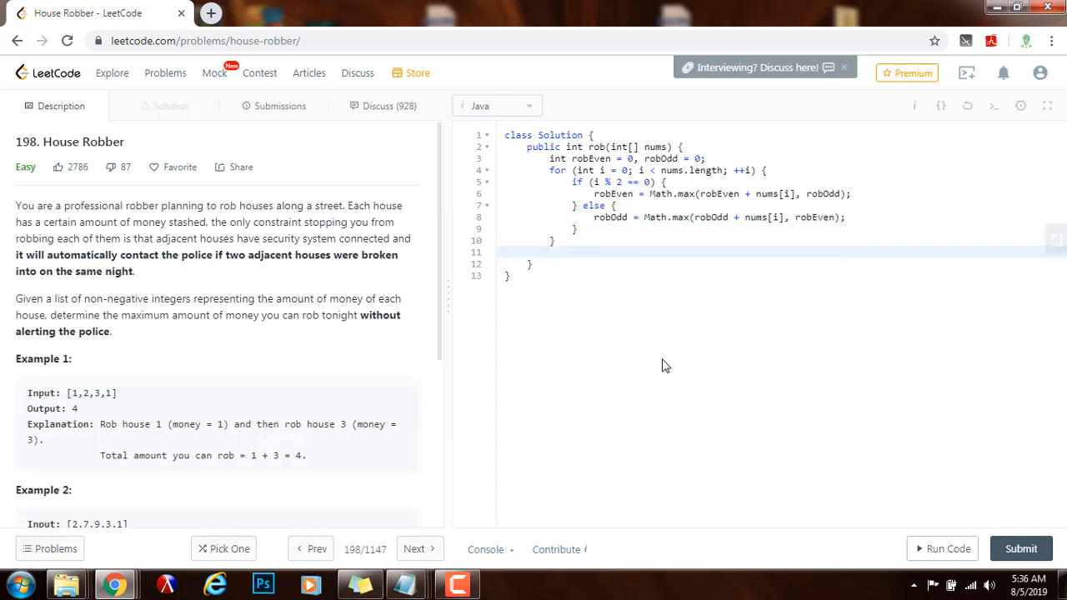
{"action": "type", "text": "return Math.max("}
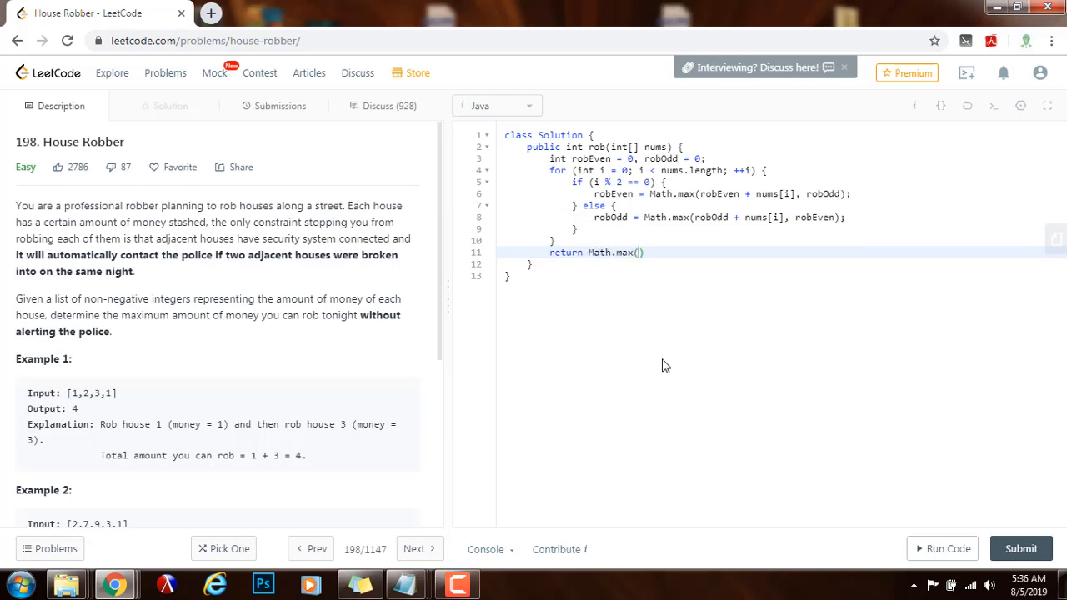
Finish return Math.max(robEven, robOdd); and run the solution on the sample [1,2,3,1].
{"action": "type", "text": "robEven,"}
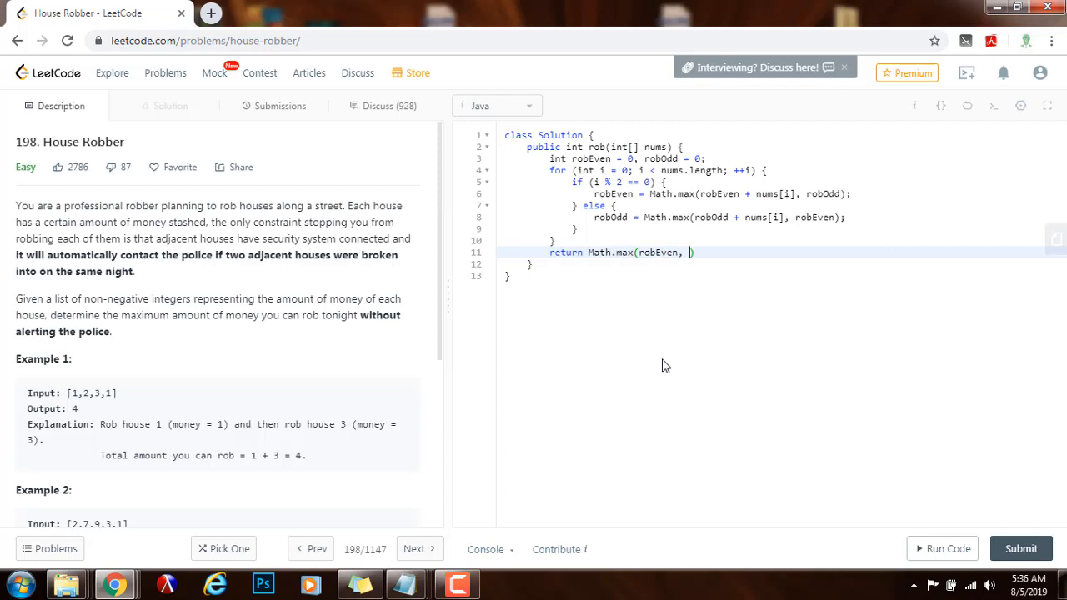
{"action": "type", "text": "robOdd)"}
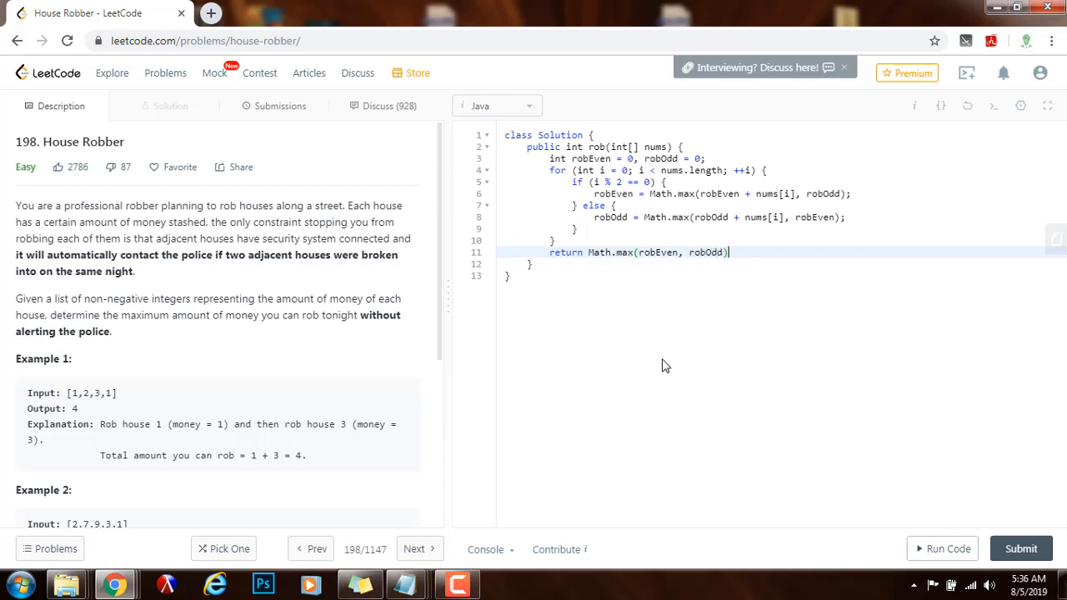
{"action": "left_click", "coordinate": [941, 548]}
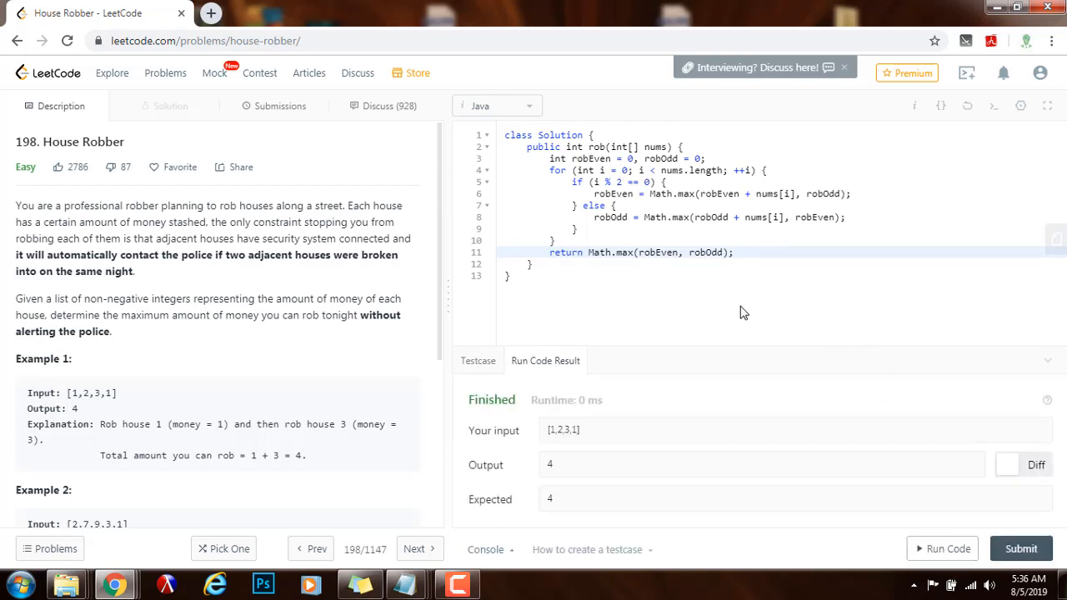
Submit the solution for judging and hide the test run results.
{"action": "left_click", "coordinate": [1020, 548]}
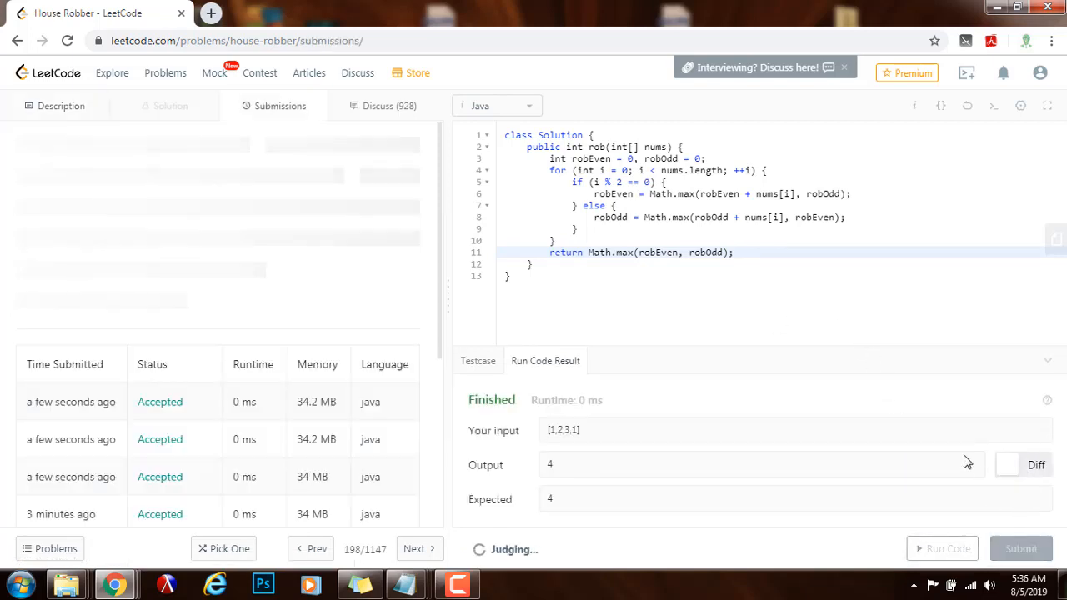
{"action": "left_click", "coordinate": [1020, 548]}
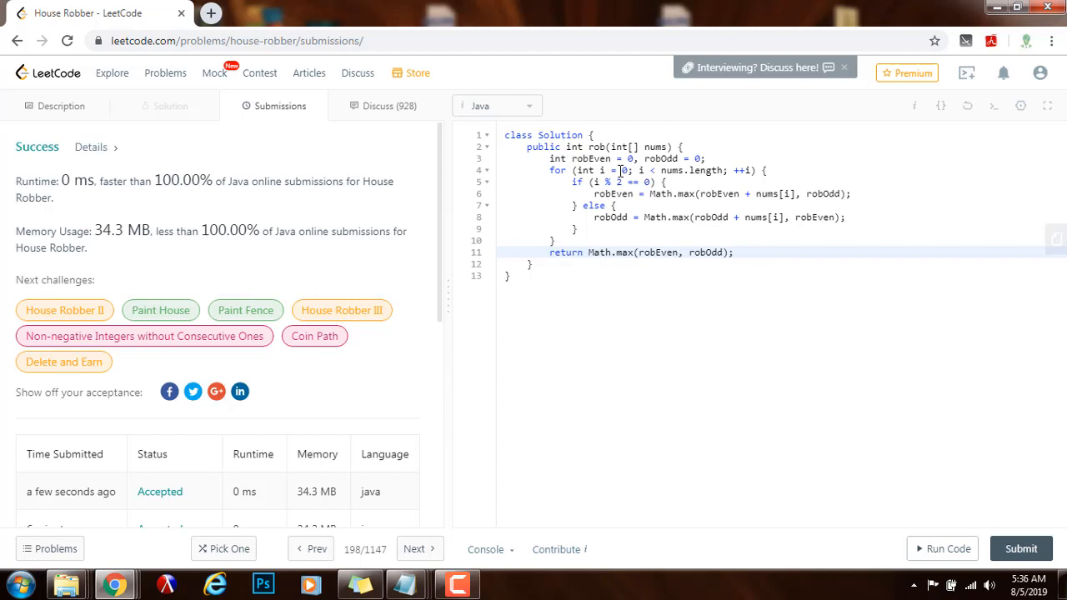
{"action": "mouse_move", "coordinate": [715, 170]}
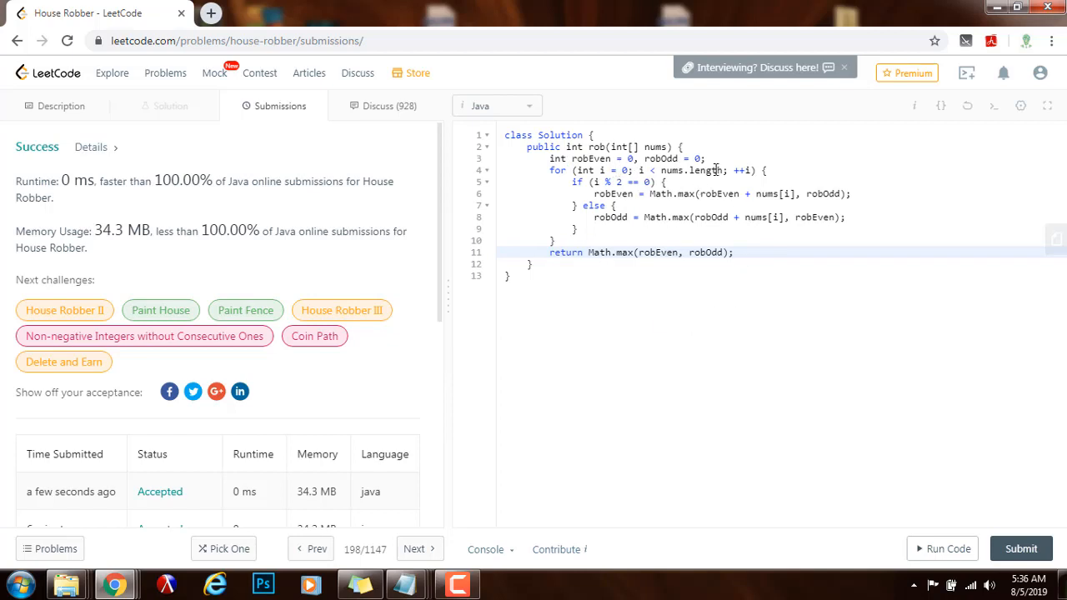
{"action": "mouse_move", "coordinate": [717, 153]}
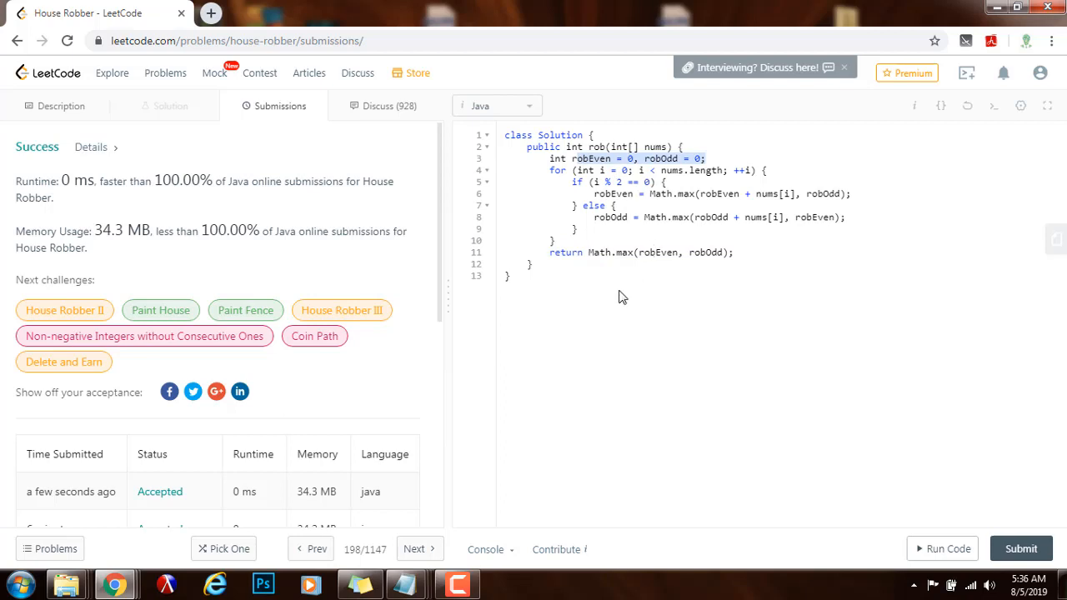
Deselect the variable declarations while reviewing the Accepted result (0 ms, 34.3 MB).
{"action": "left_click", "coordinate": [517, 276]}
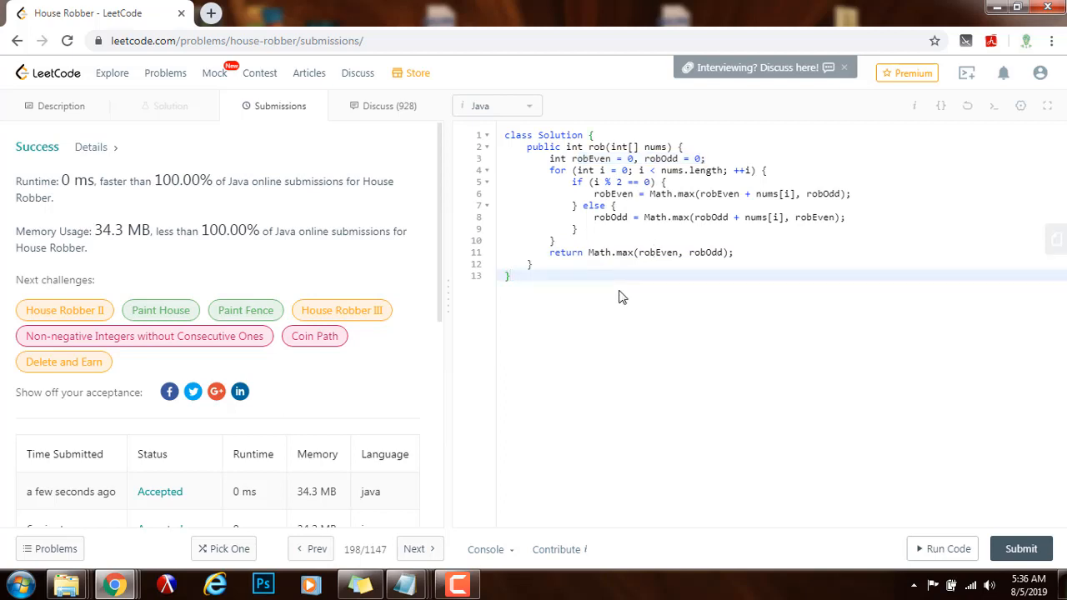